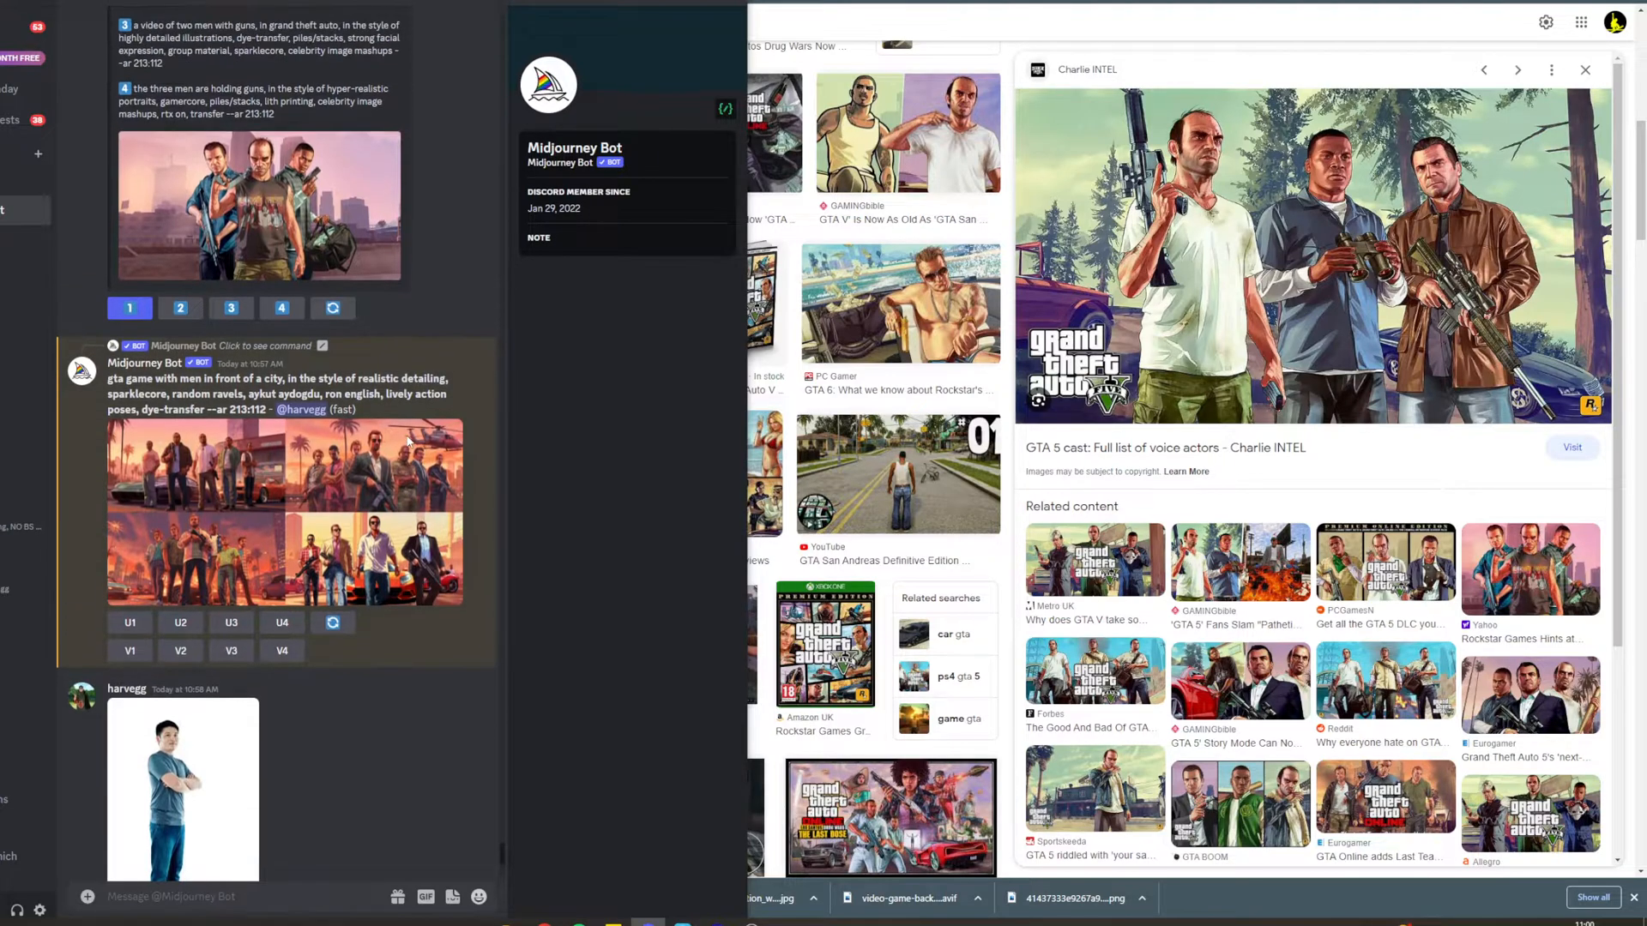
Step: Save the GTA 5 cast picture of three armed men from Google Images
{"action": "scroll", "scroll_direction": "down", "scroll_amount": 3}
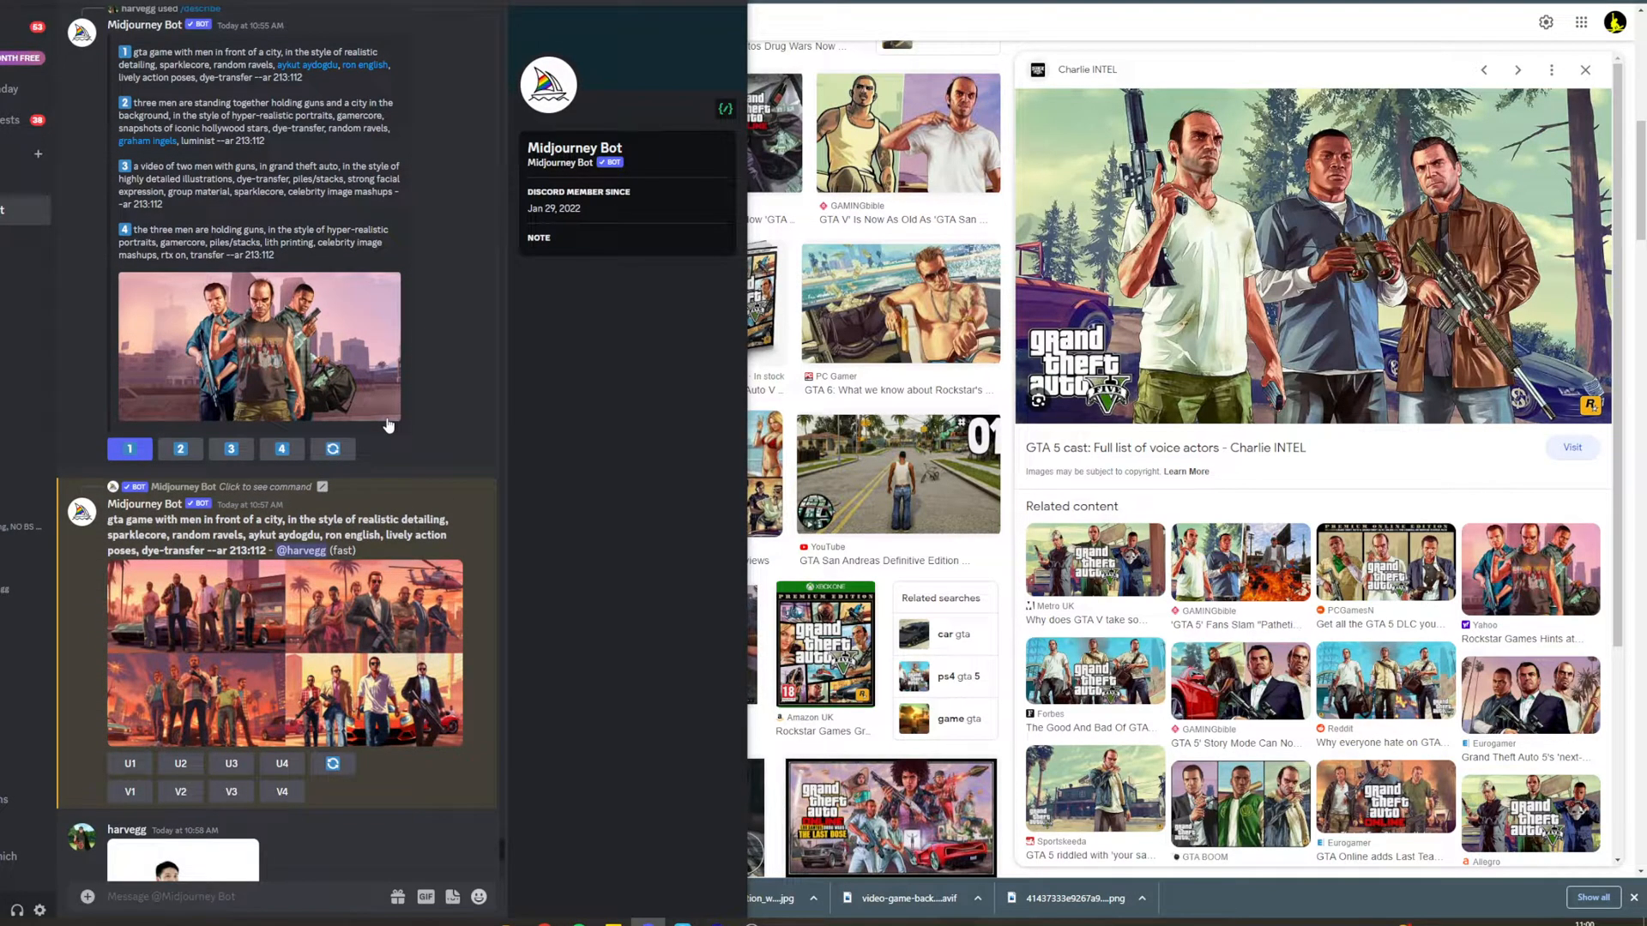
{"action": "mouse_move", "coordinate": [825, 12]}
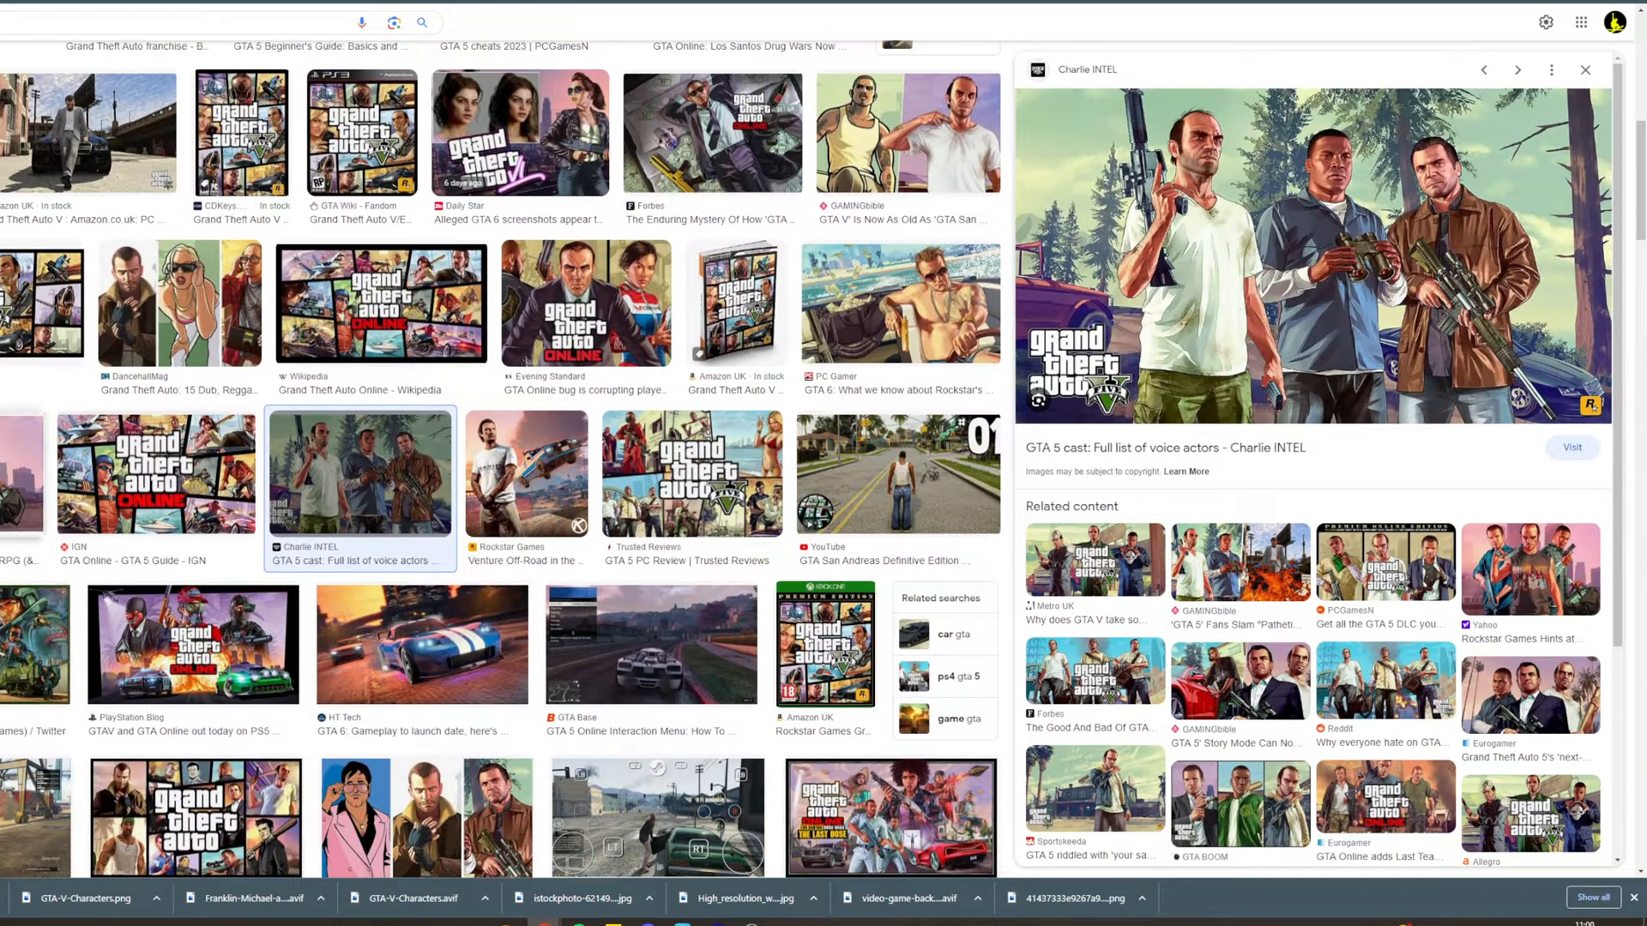
{"action": "mouse_move", "coordinate": [1348, 382]}
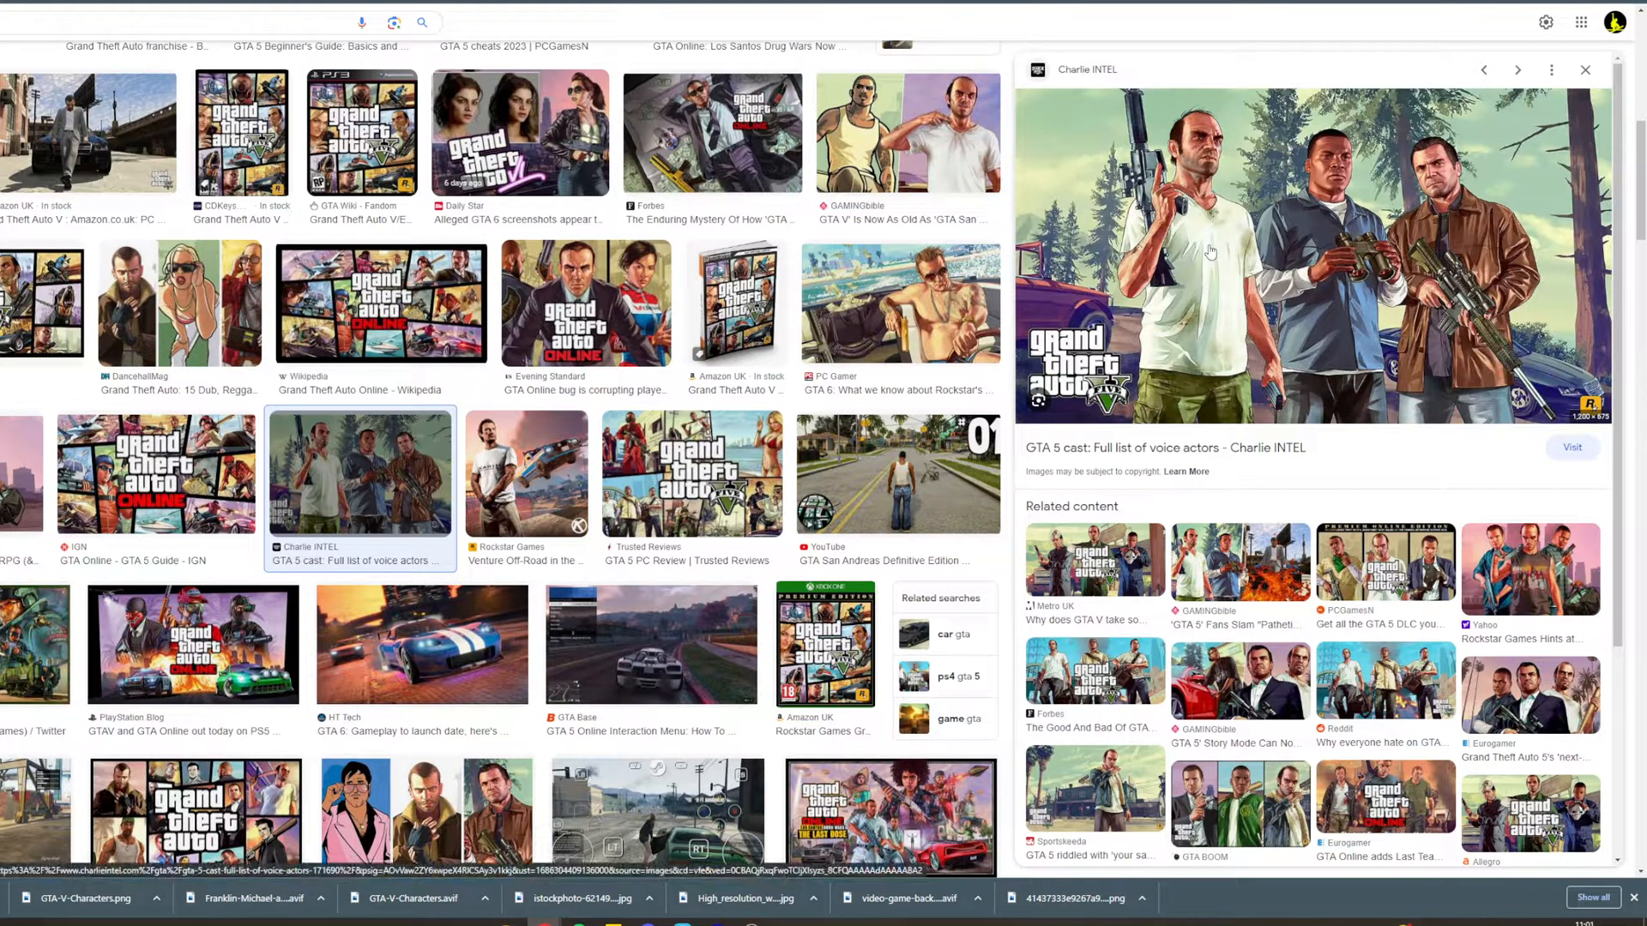
{"action": "mouse_move", "coordinate": [1173, 256]}
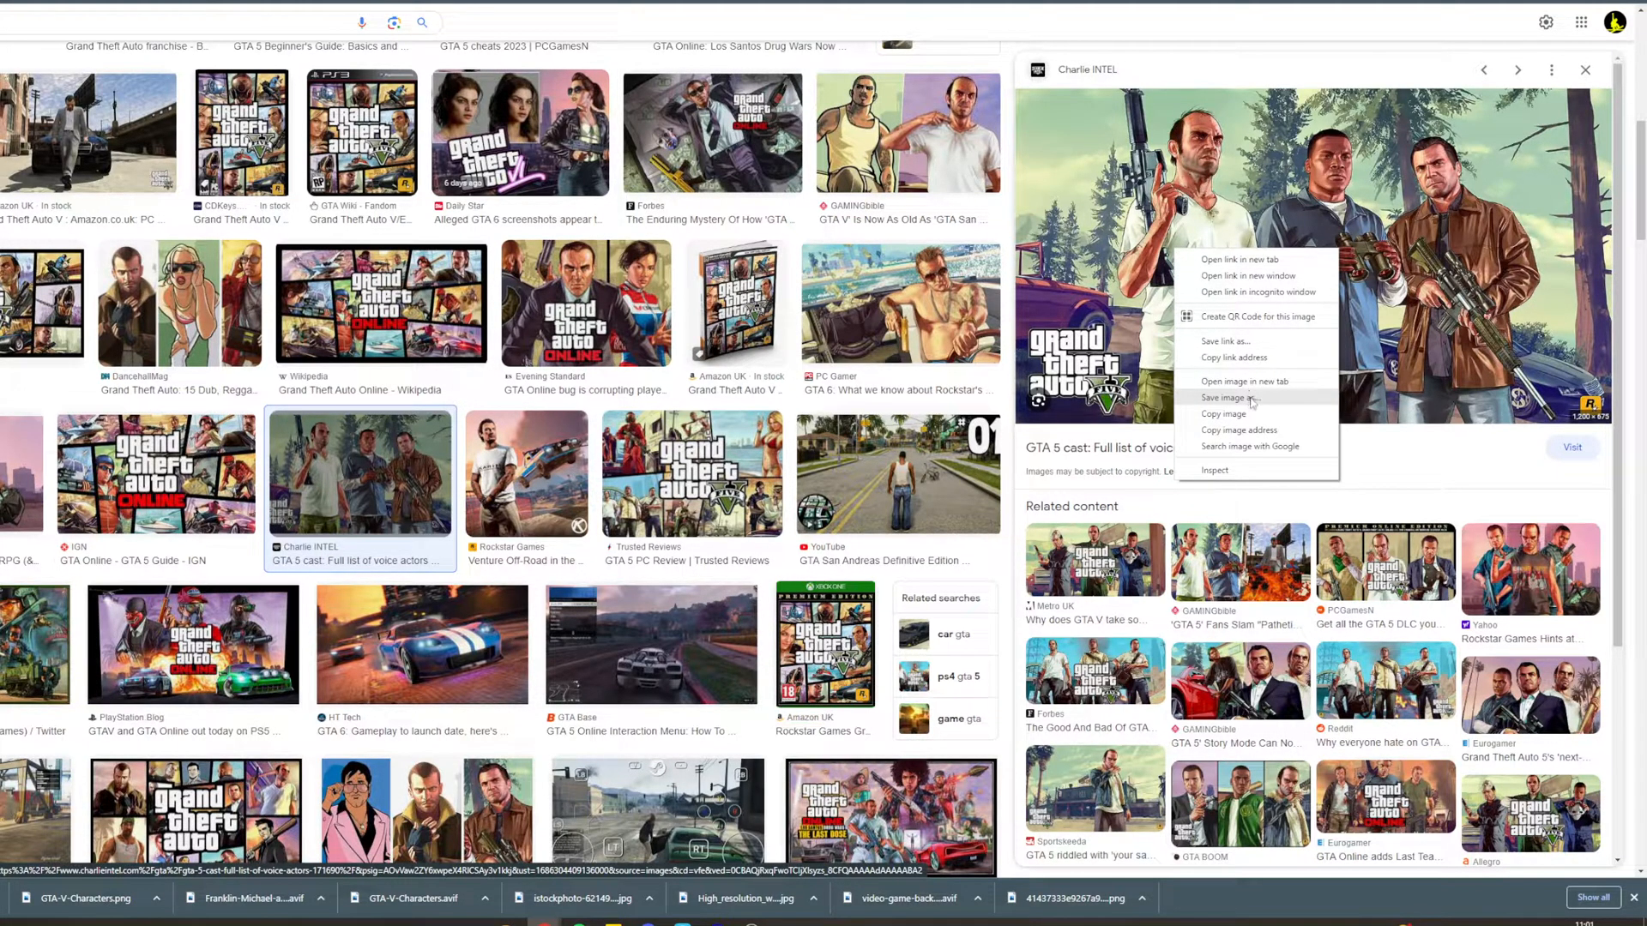
{"action": "mouse_move", "coordinate": [1439, 258]}
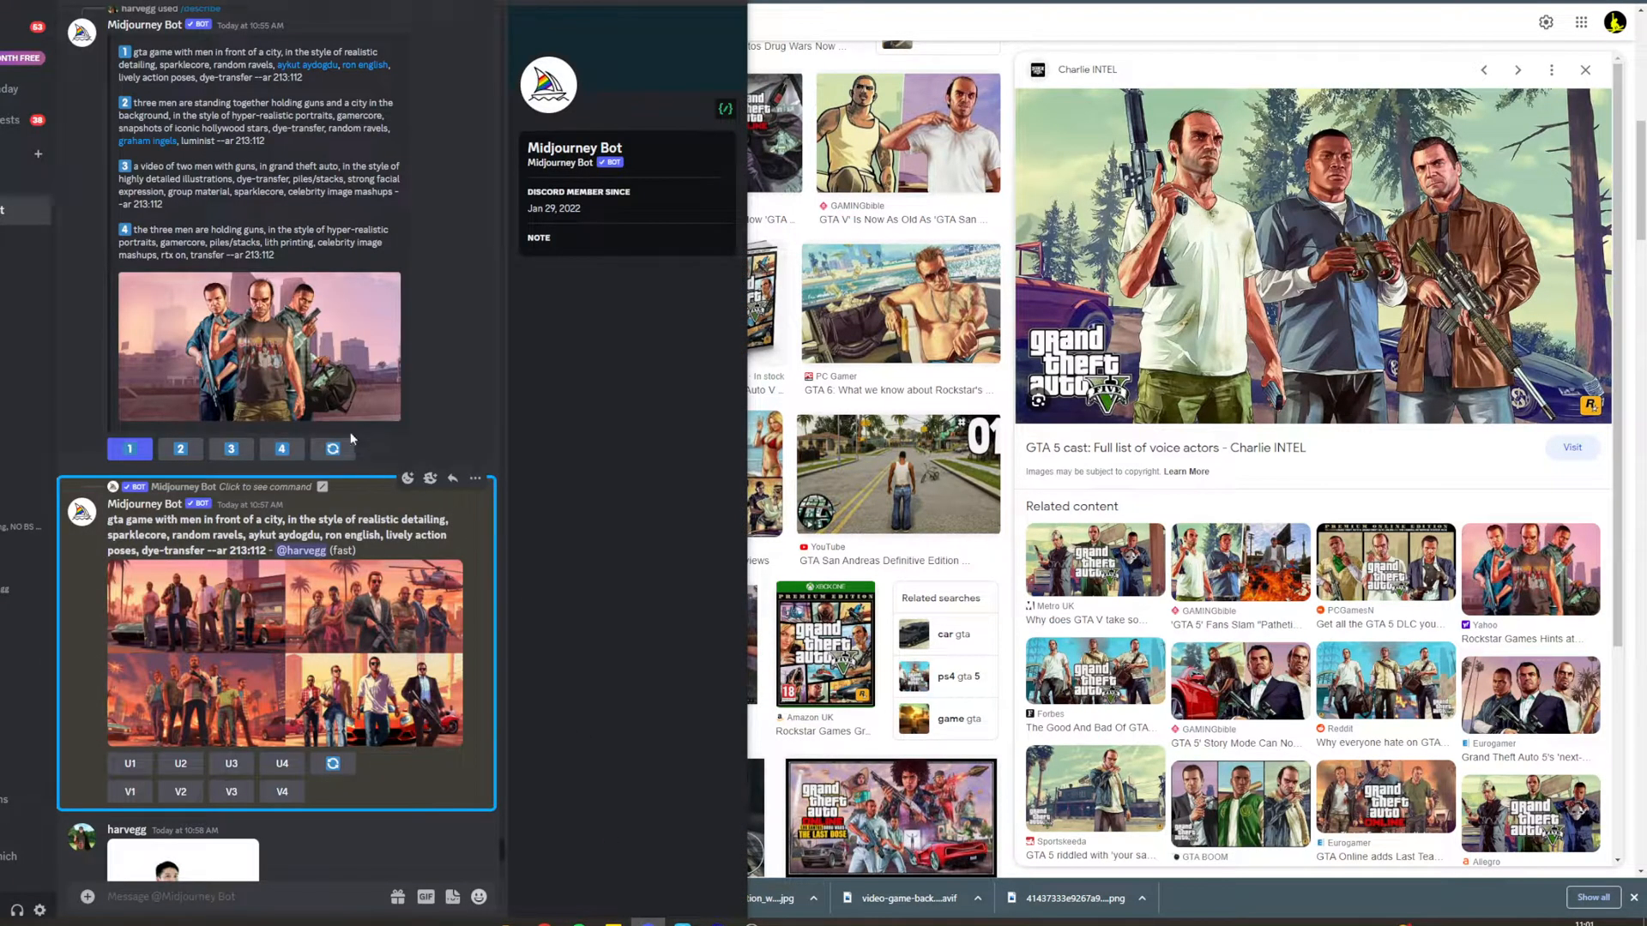
{"action": "mouse_move", "coordinate": [280, 896]}
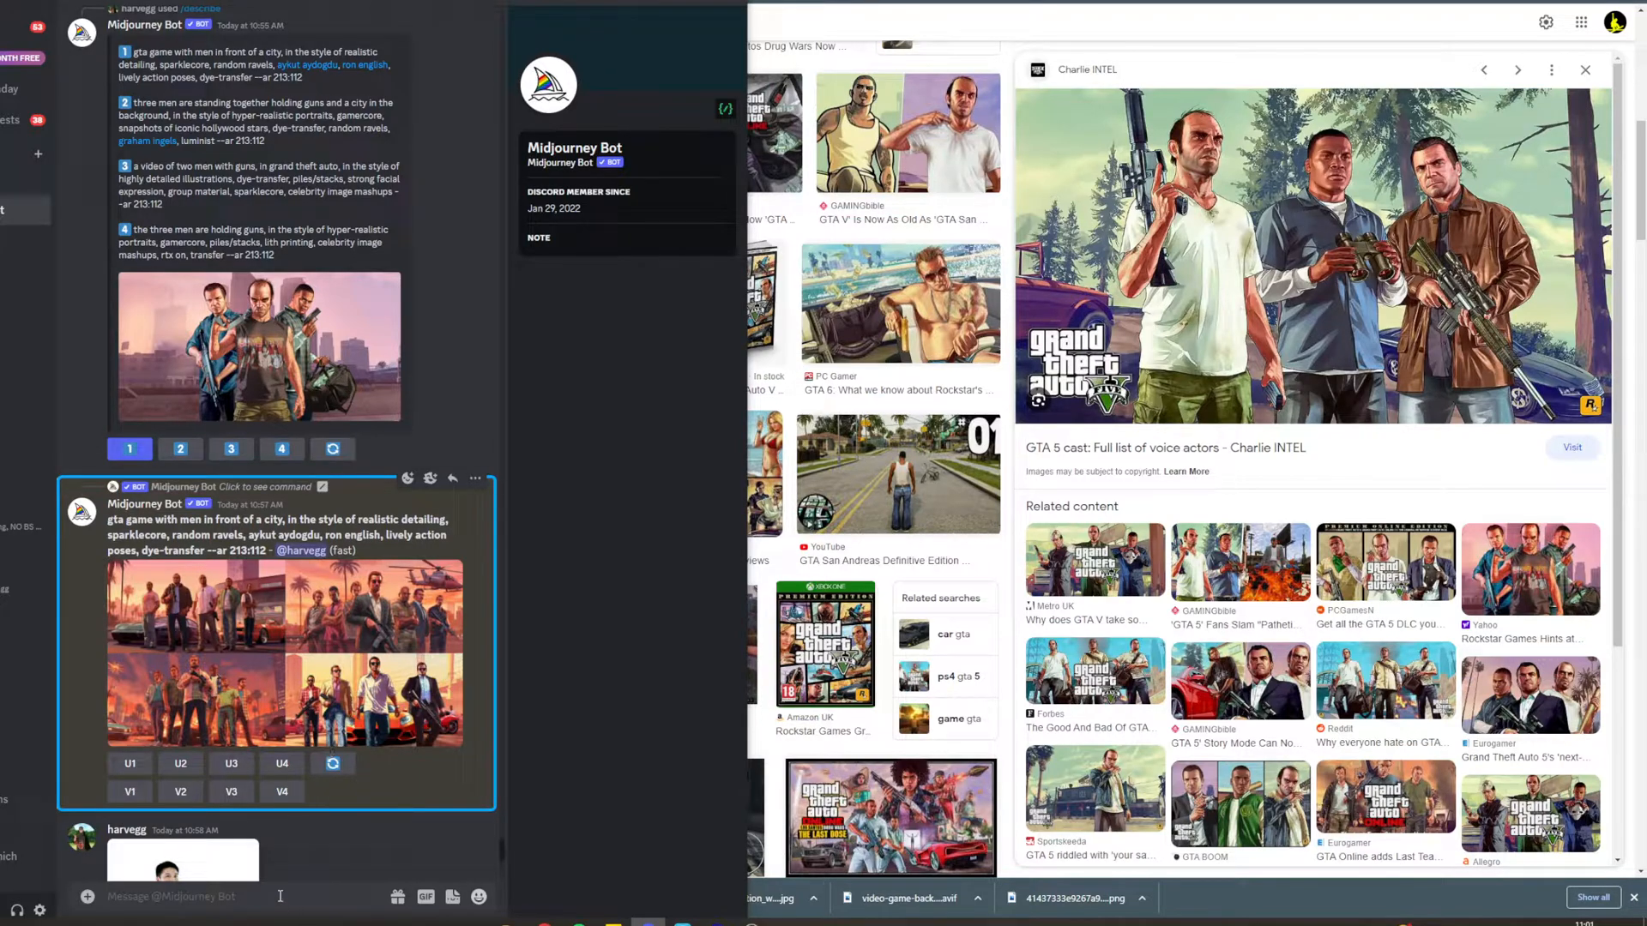
Step: Attach the GTA-V-Characters picture to a /describe request for prompt suggestions
{"action": "type", "text": "/describe image"}
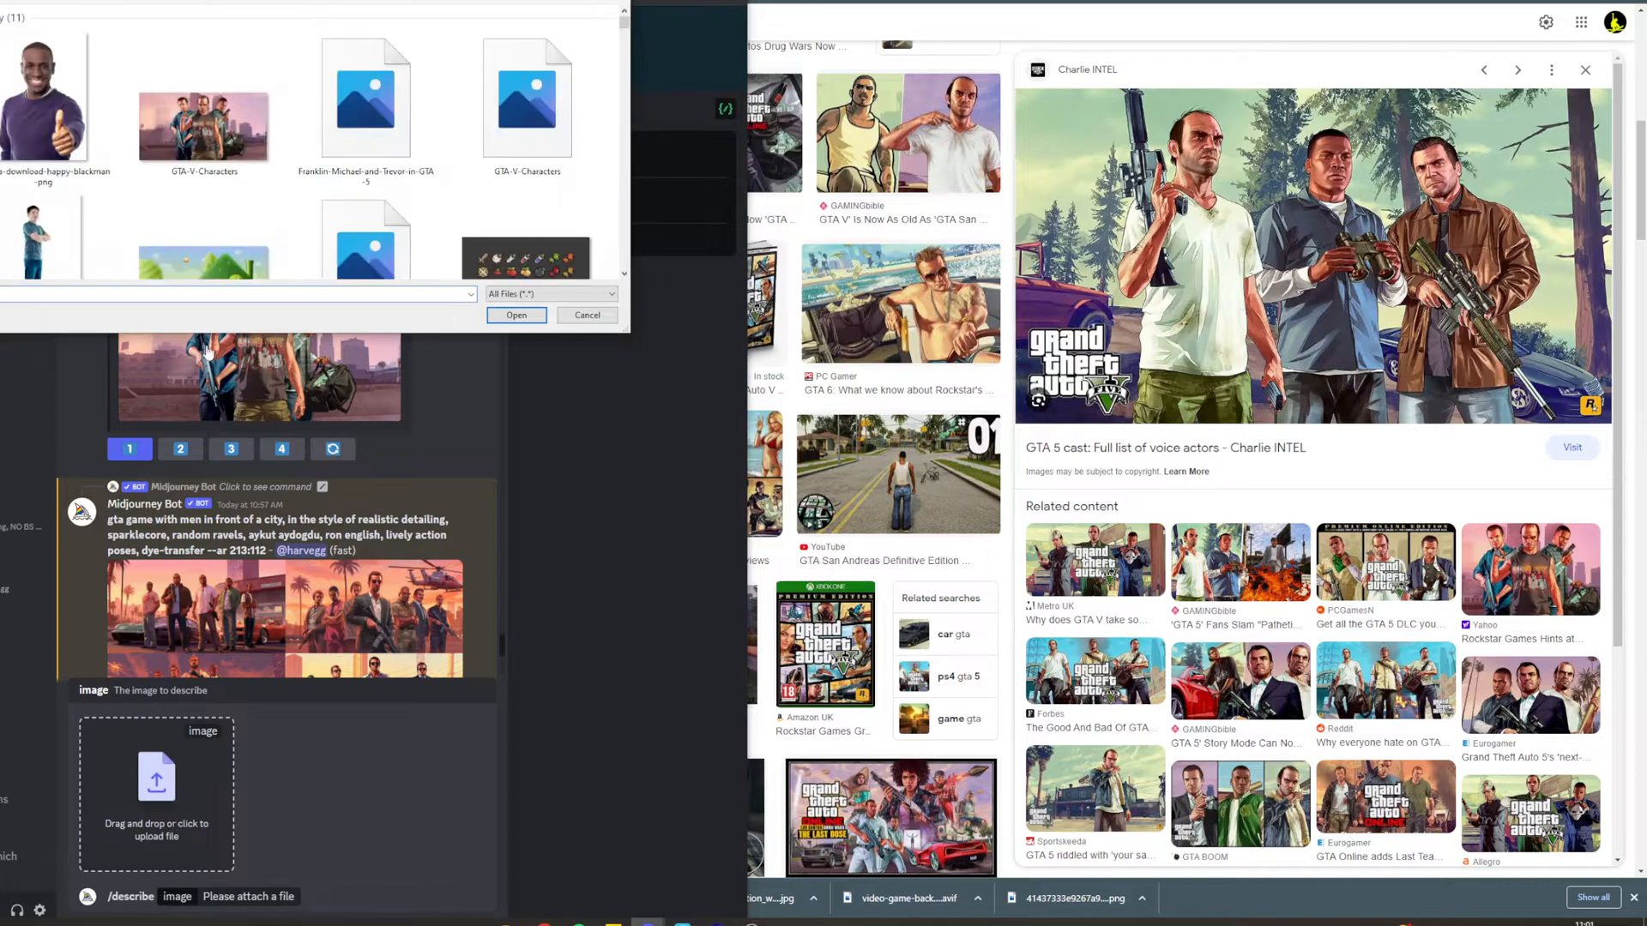
{"action": "left_click", "coordinate": [204, 101]}
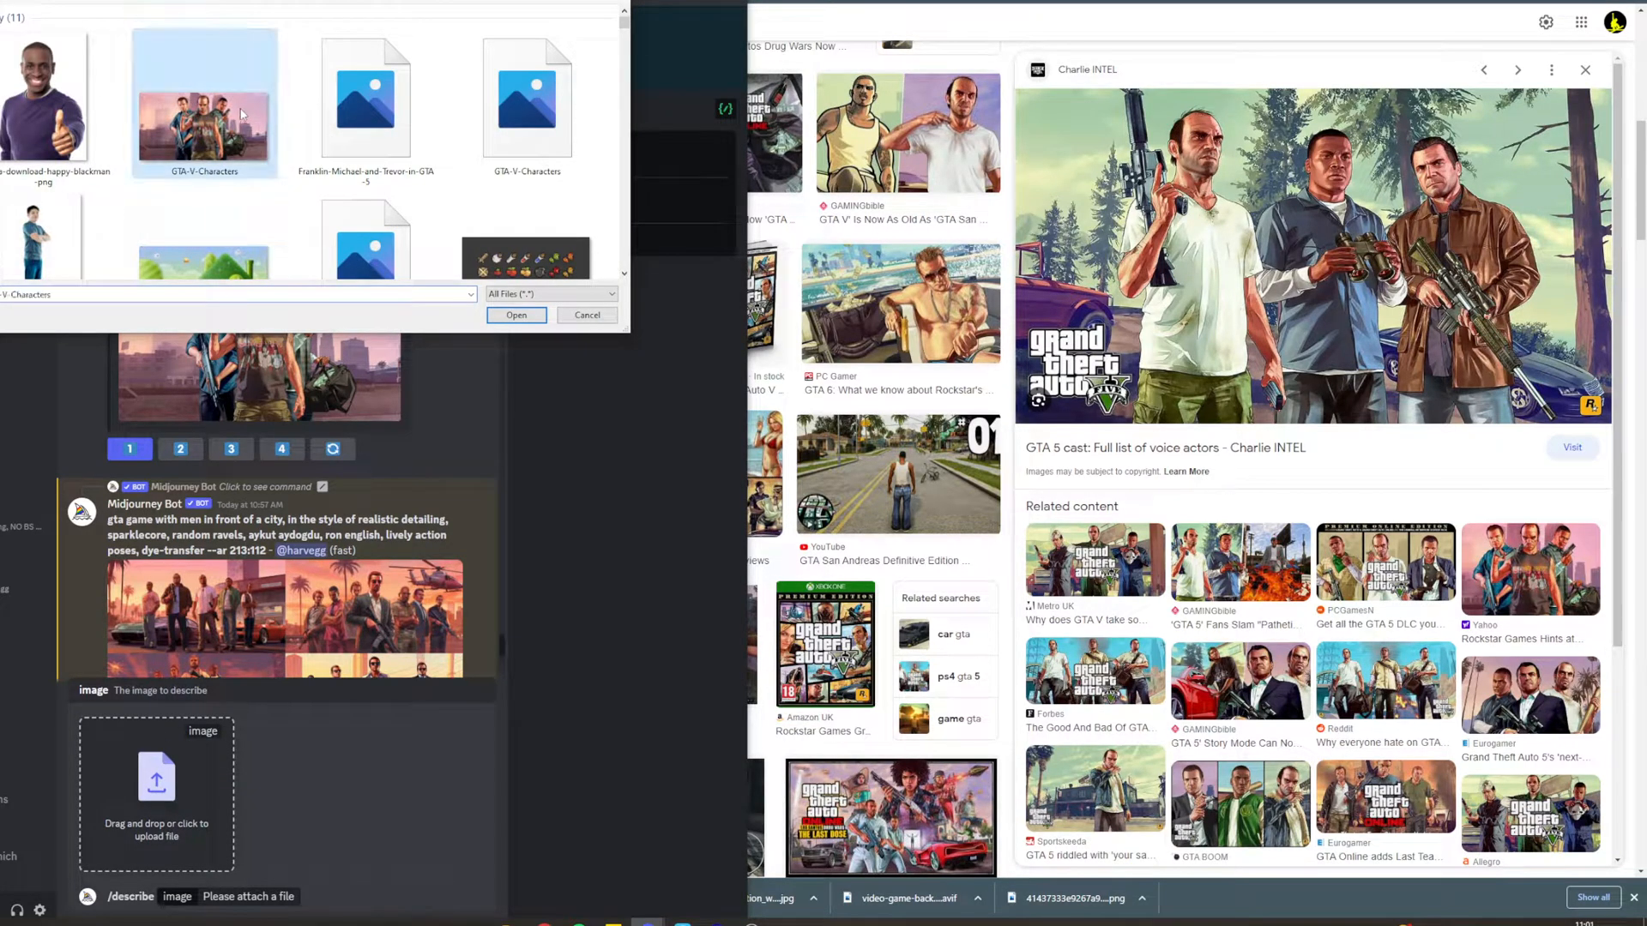
{"action": "left_click", "coordinate": [516, 315]}
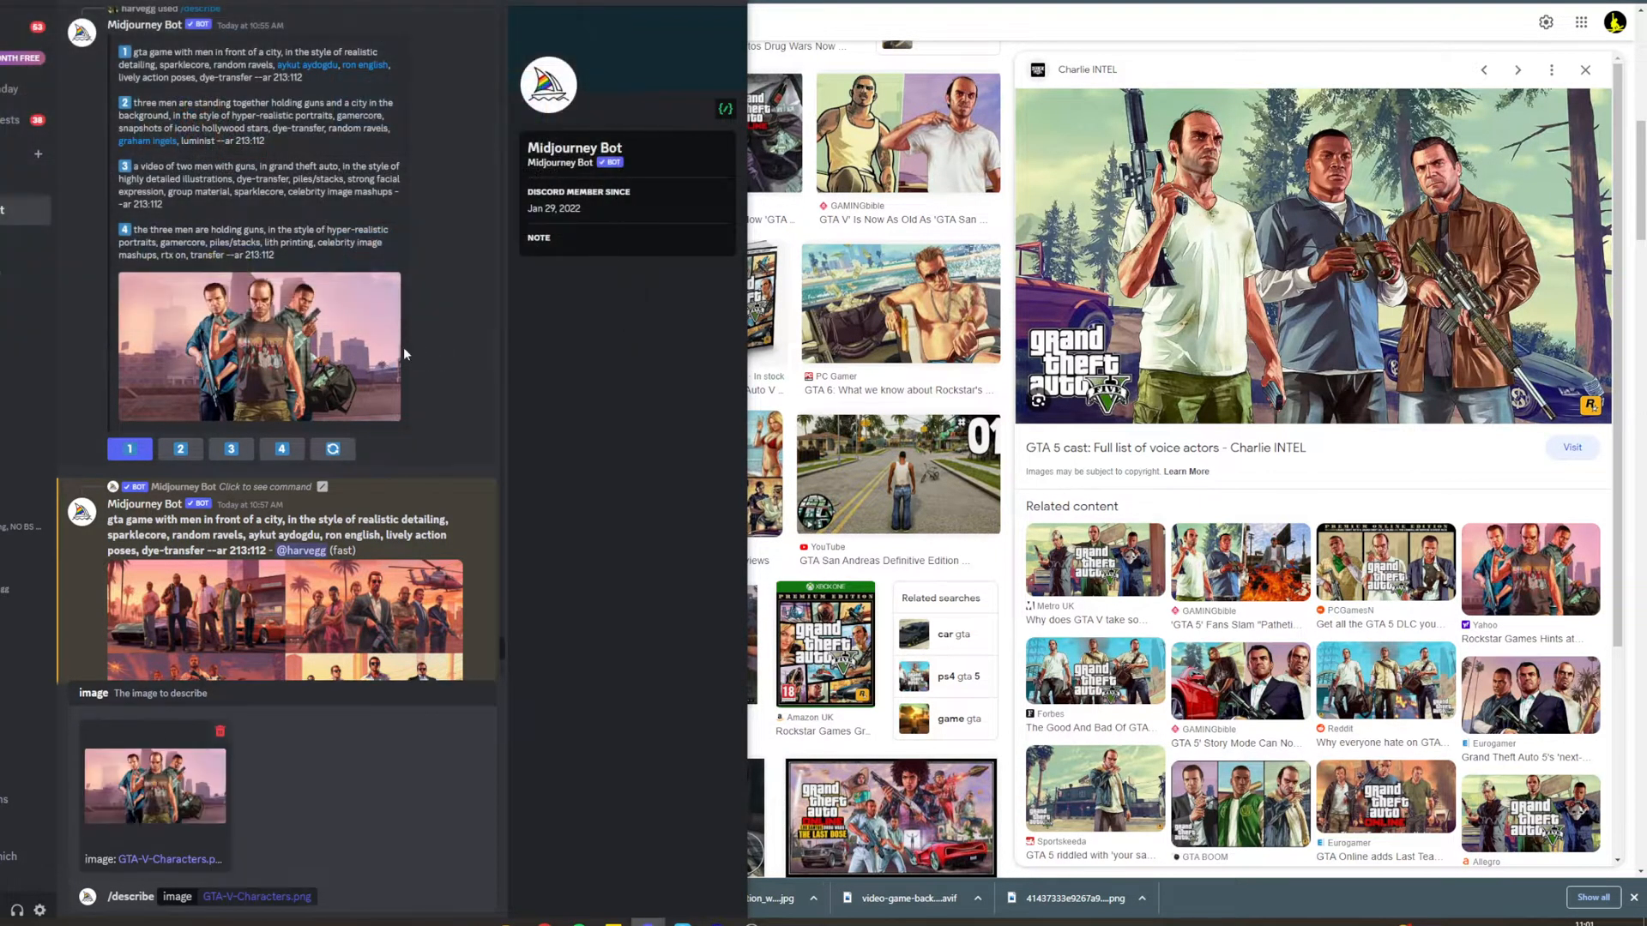
{"action": "mouse_move", "coordinate": [396, 859]}
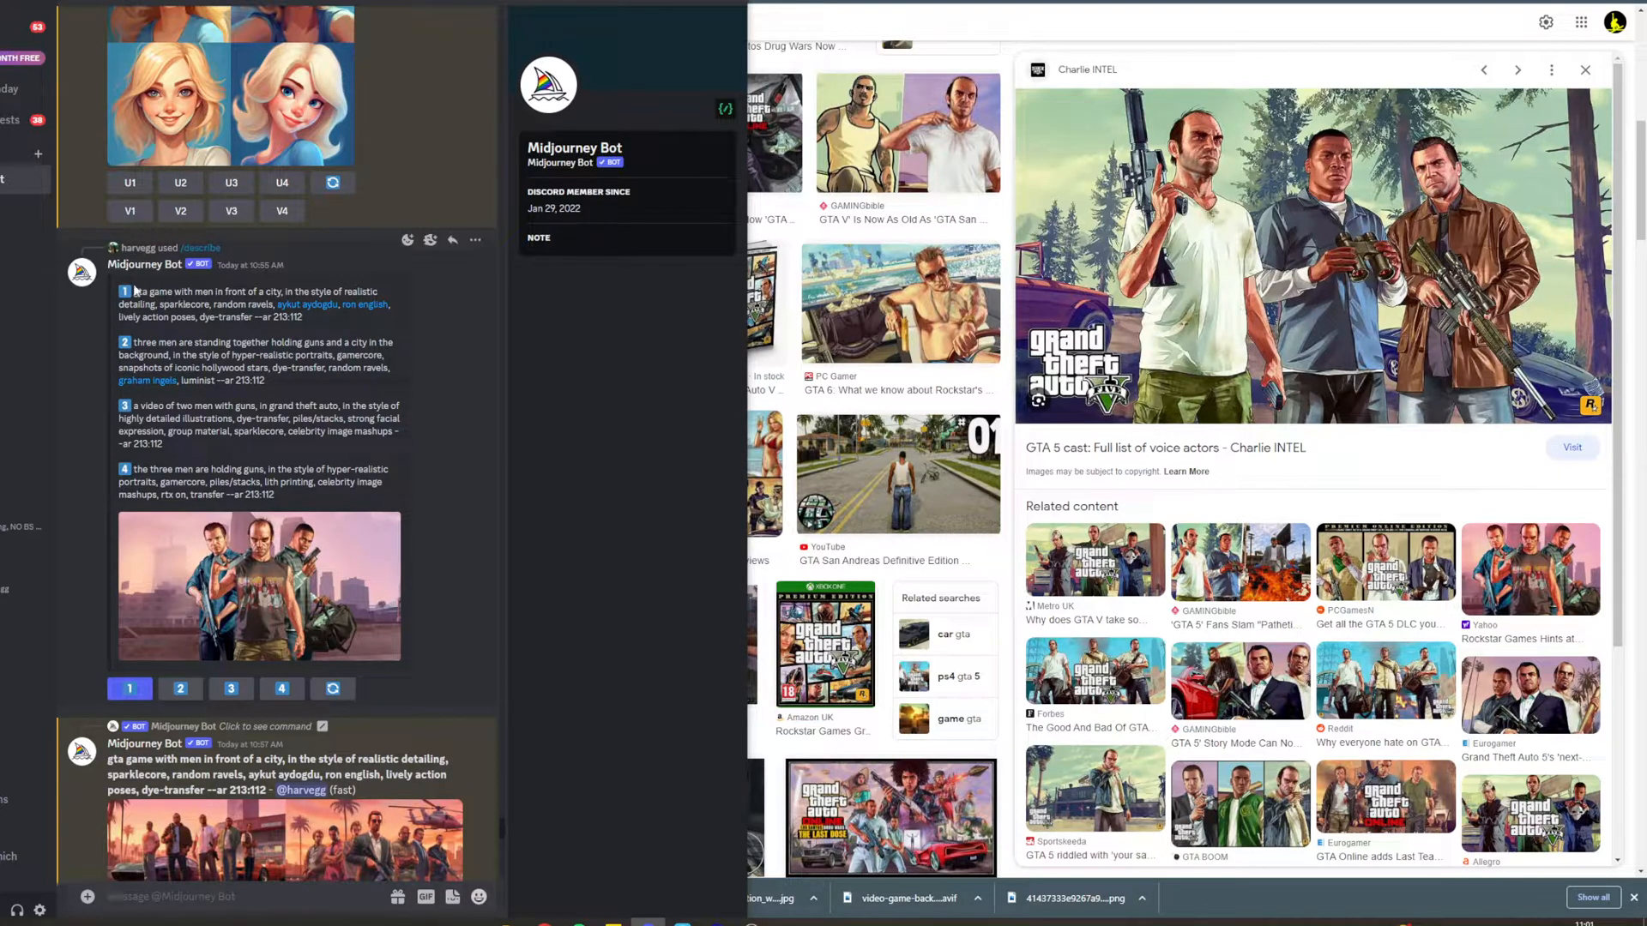
{"action": "scroll", "scroll_direction": "down", "scroll_amount": 3}
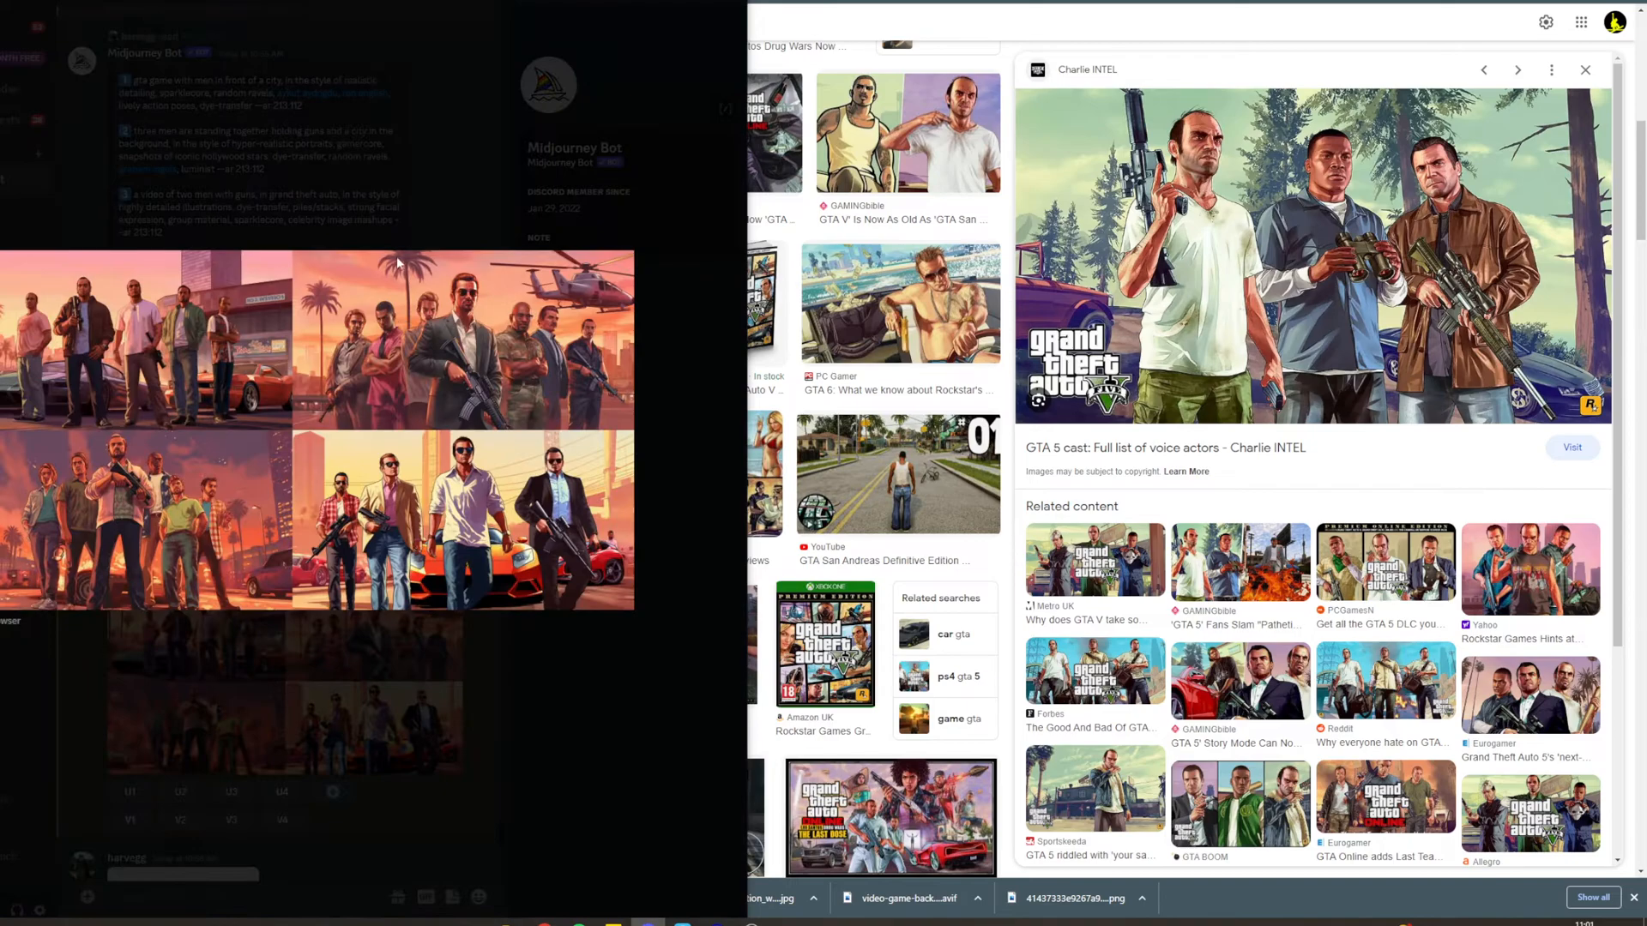
{"action": "mouse_move", "coordinate": [25, 290]}
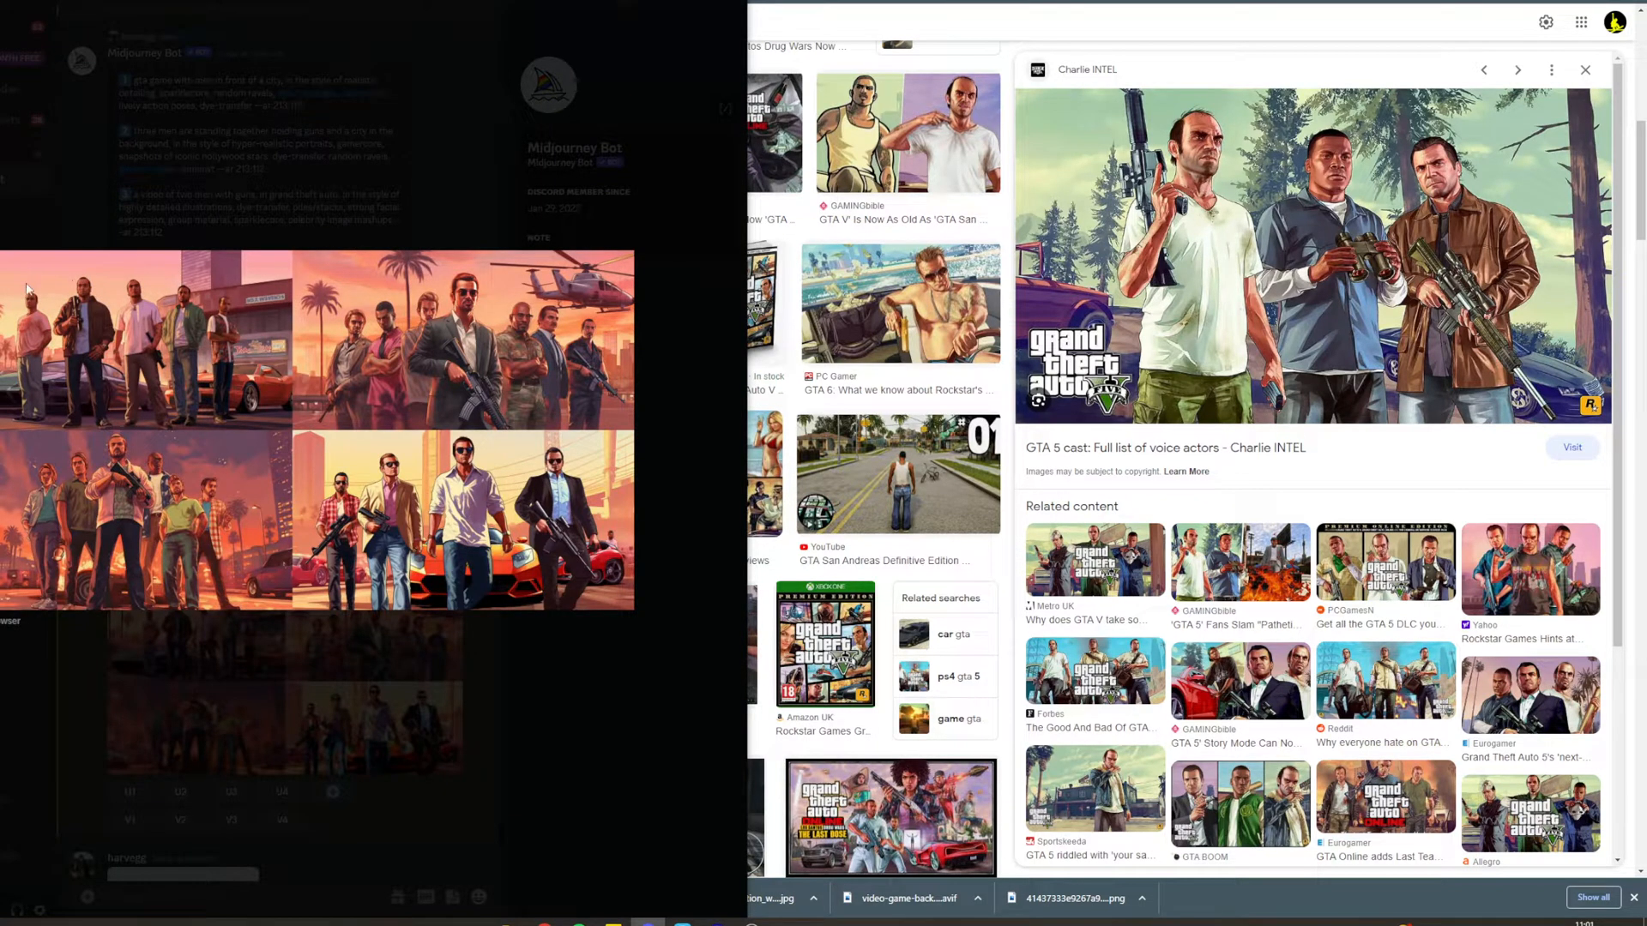
{"action": "mouse_move", "coordinate": [340, 173]}
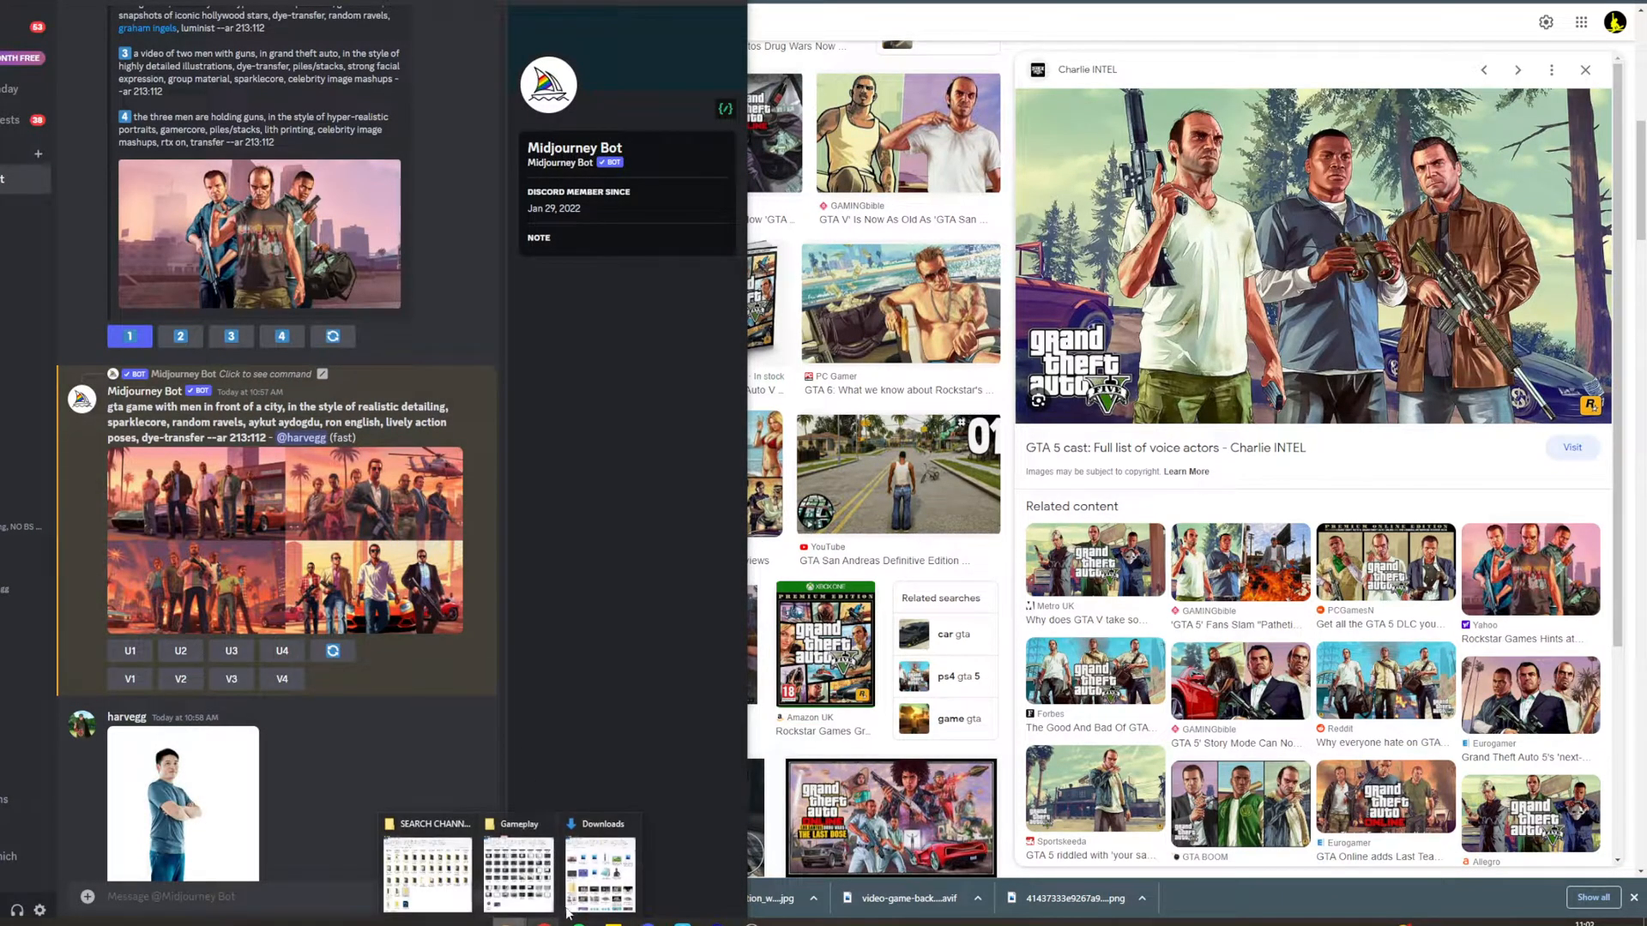
Step: Share the smiling thumbs-up portrait from Downloads into the Midjourney chat
{"action": "left_click", "coordinate": [601, 861]}
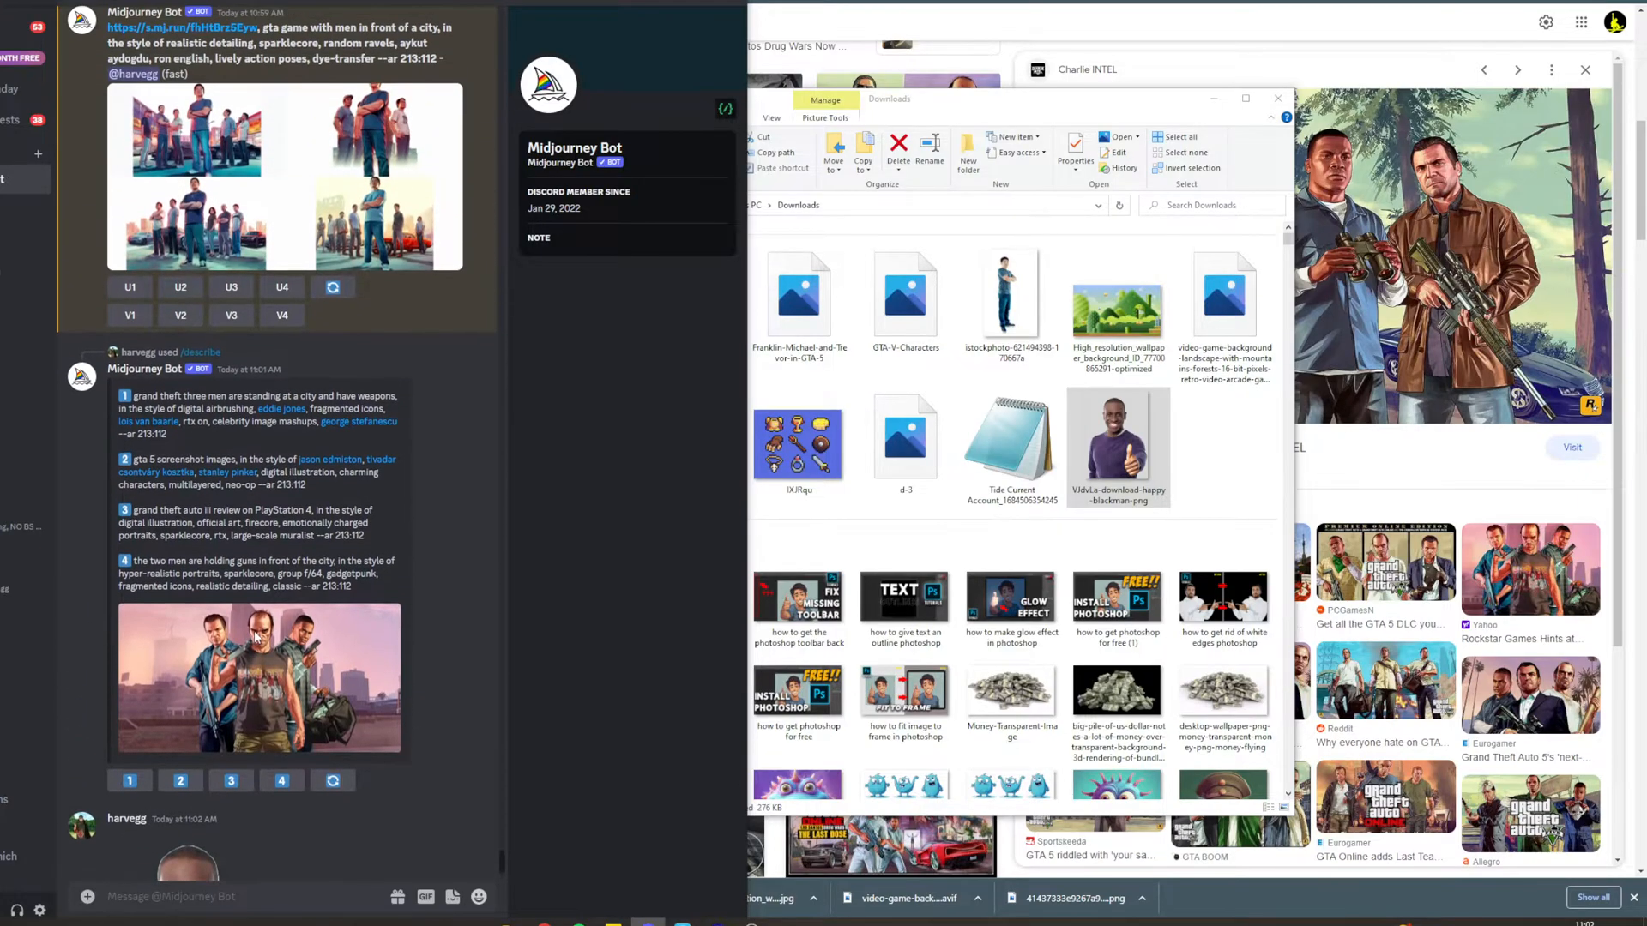
{"action": "scroll", "scroll_direction": "down", "scroll_amount": 3}
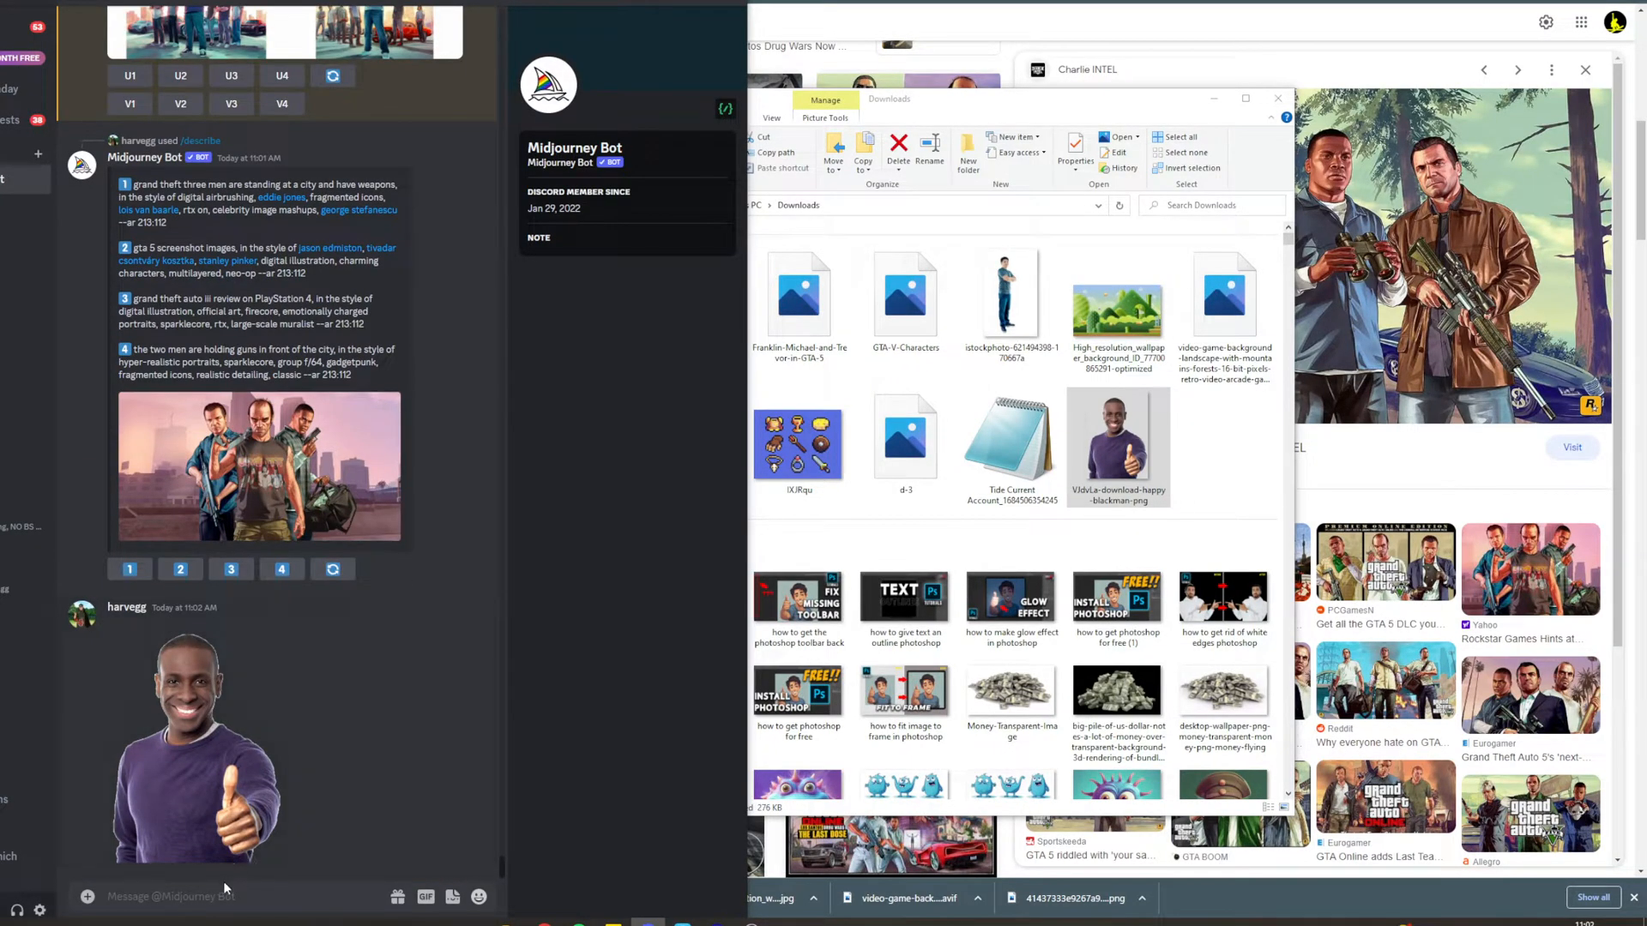
Step: Submit an /imagine prompt pairing the portrait's Discord image link with a GTA city scene
{"action": "type", "text": "/imag"}
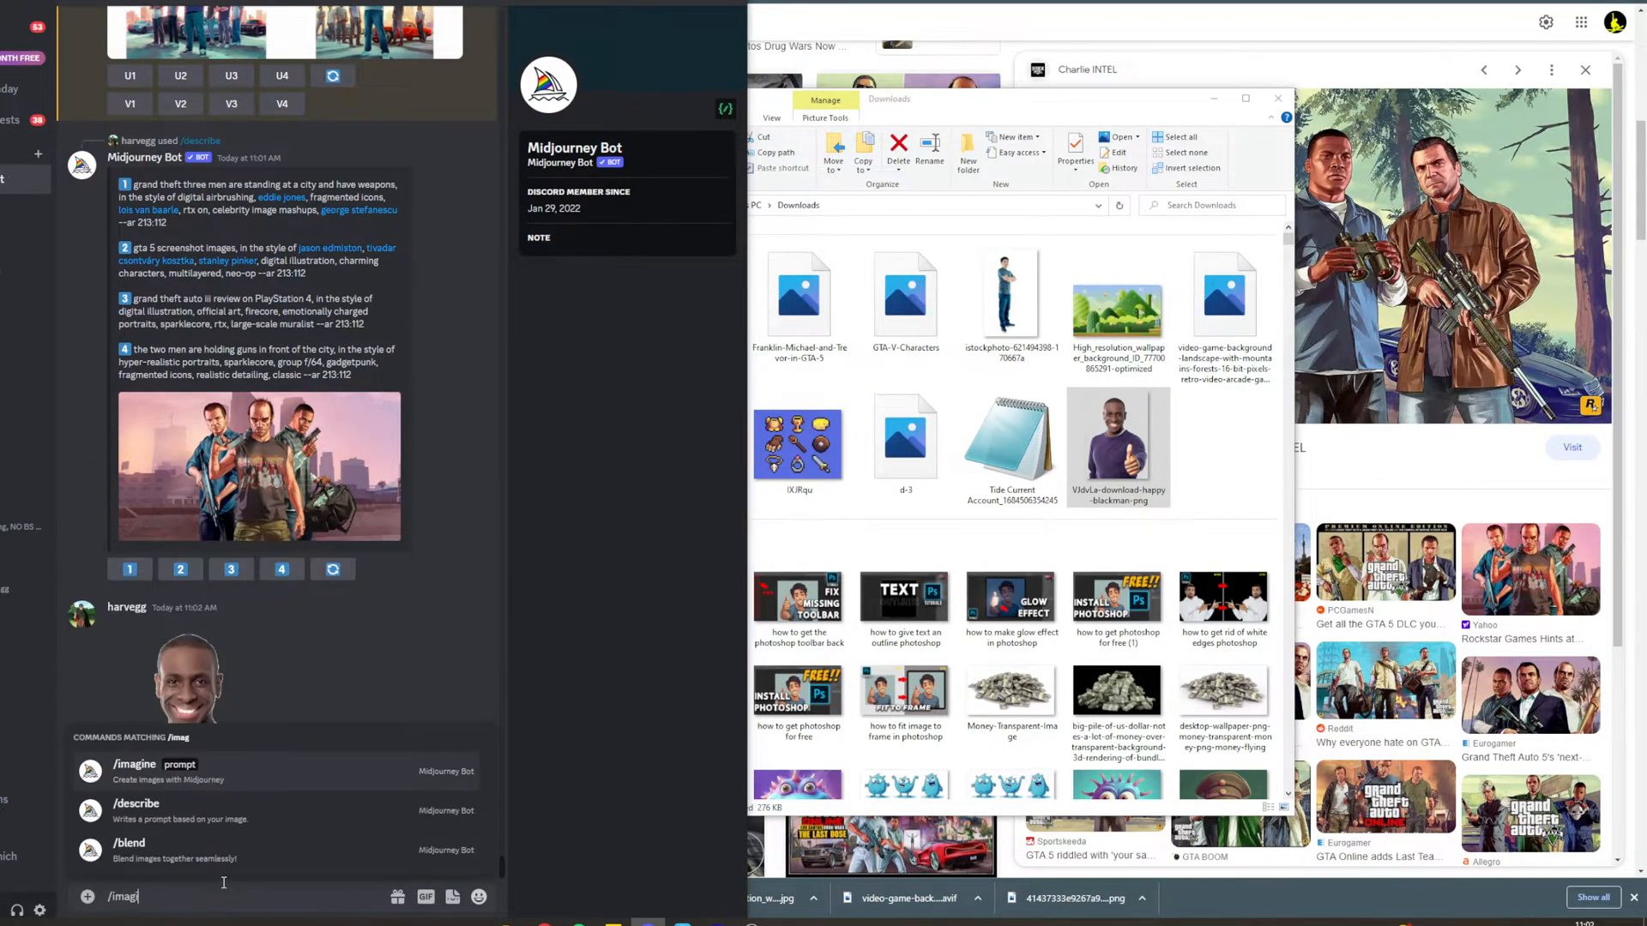
{"action": "left_click", "coordinate": [134, 763]}
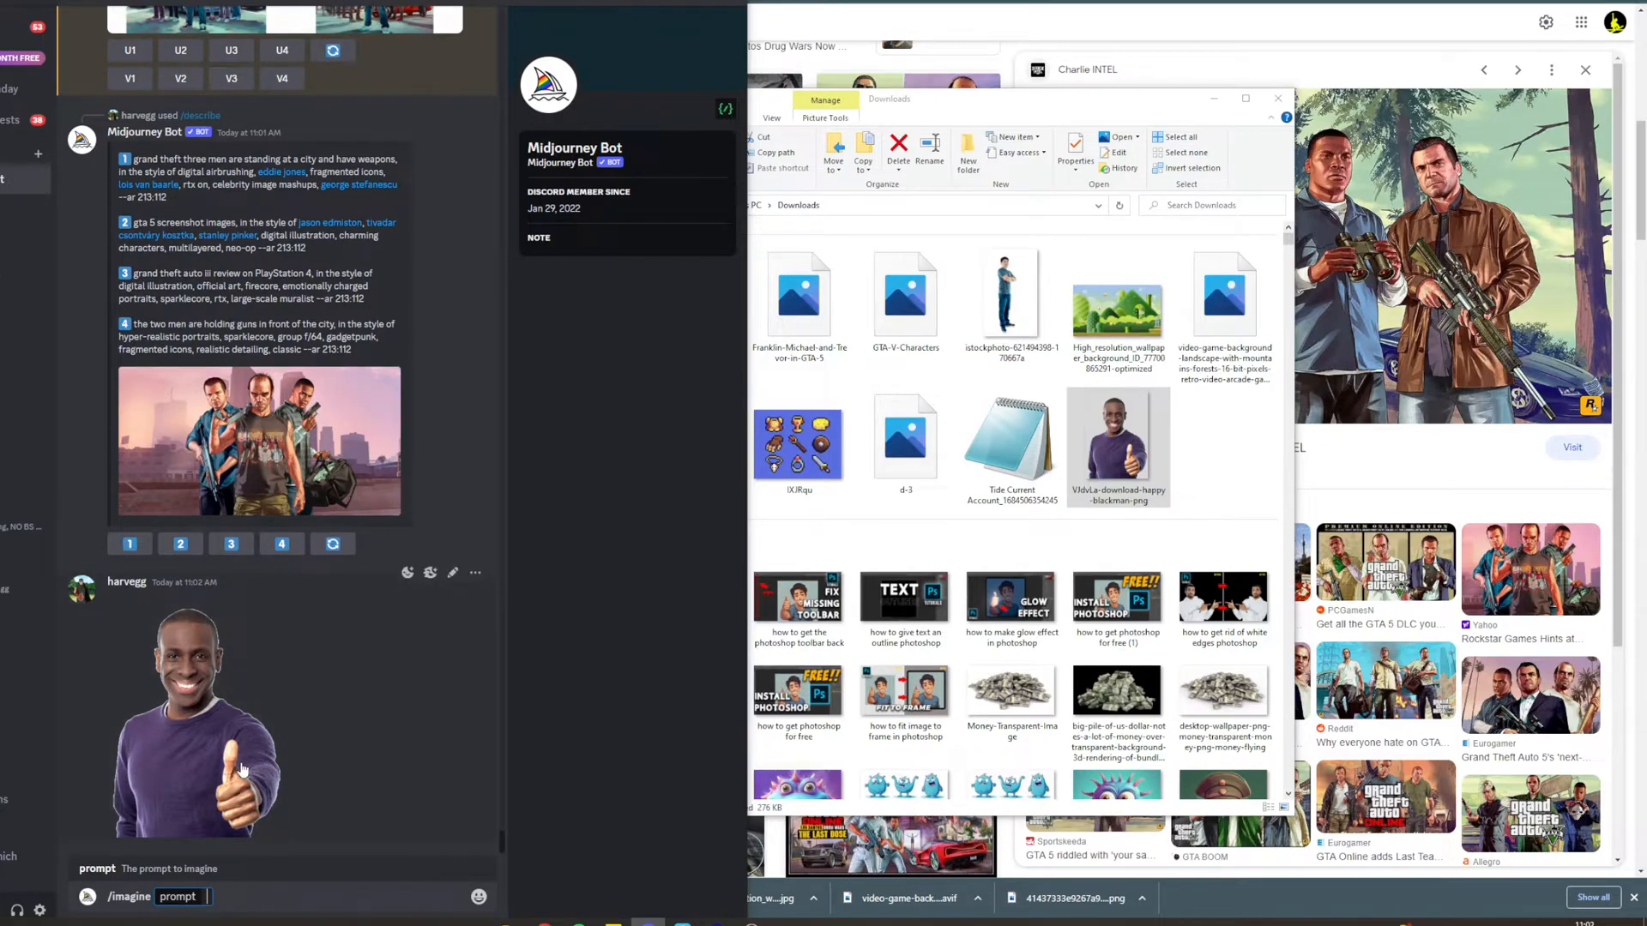
{"action": "right_click", "coordinate": [241, 766]}
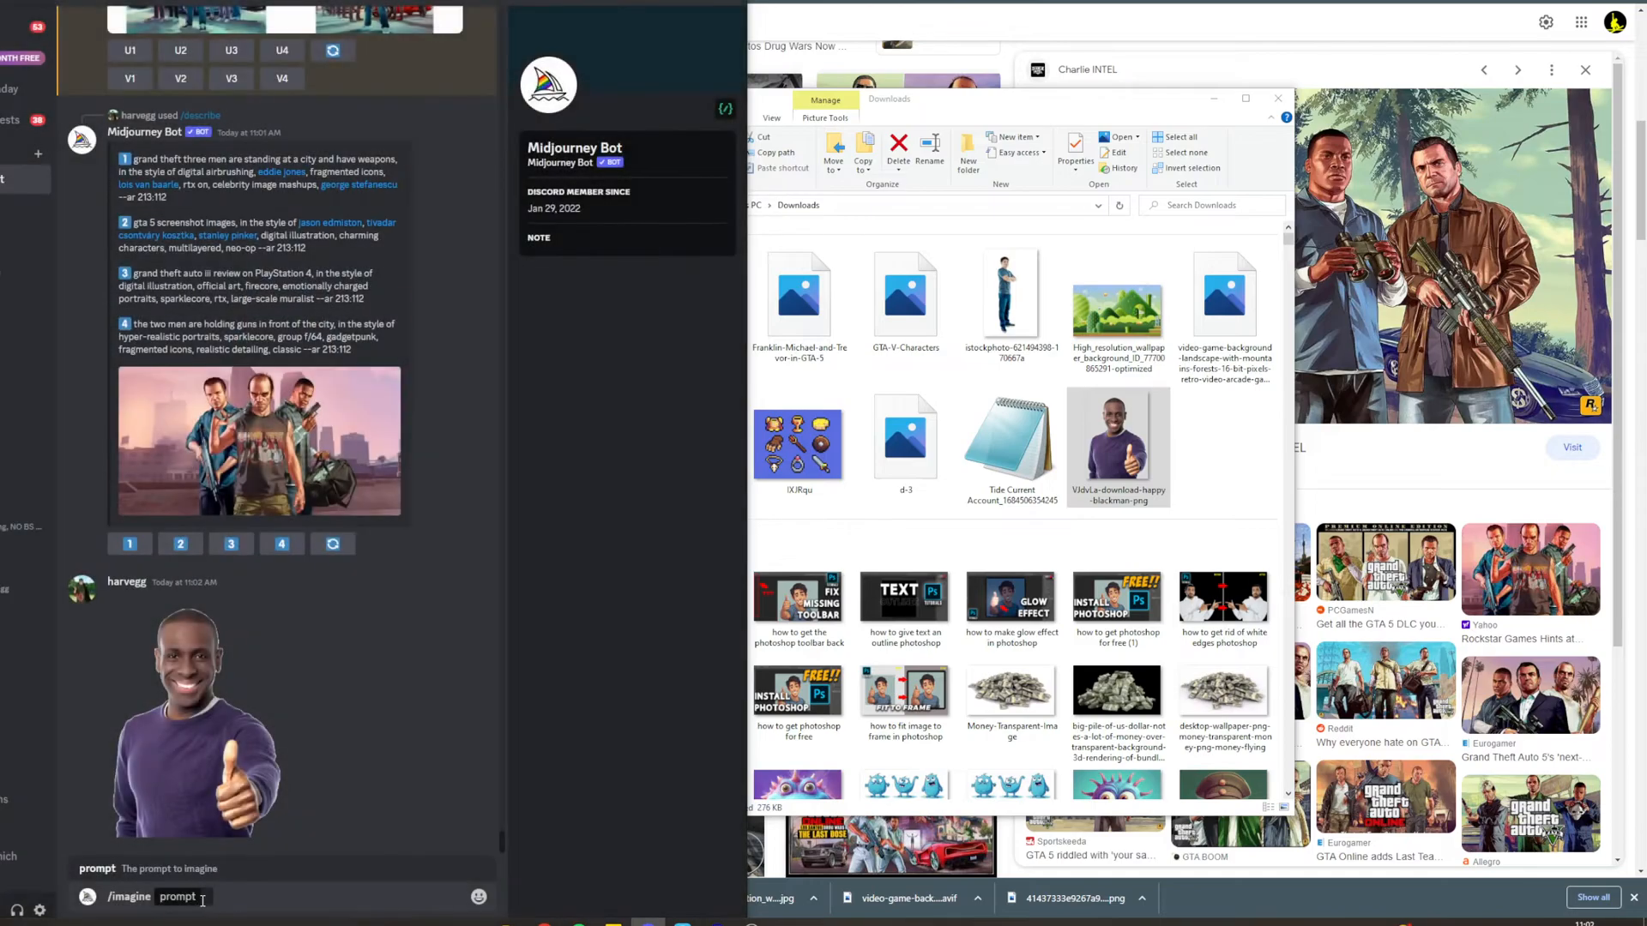
{"action": "type", "text": "https://media.discordapp.net/attachments/1055479249106112603/1116306154067337316/VJdvLa-download-happy-blackman-png.png"}
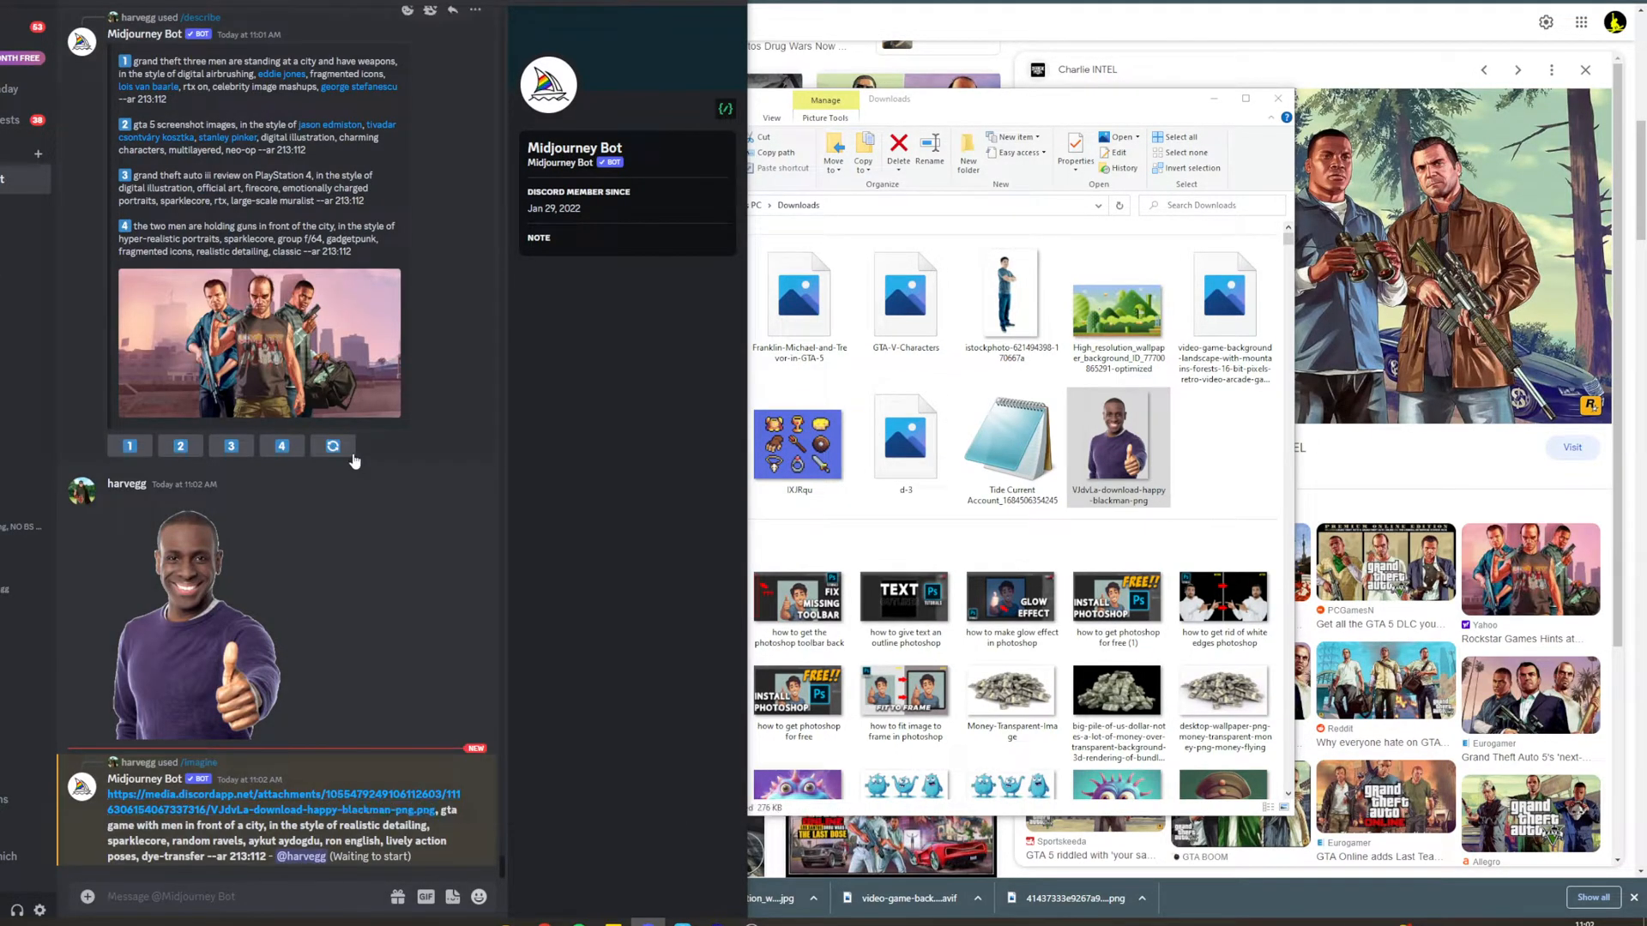
{"action": "mouse_move", "coordinate": [1190, 103]}
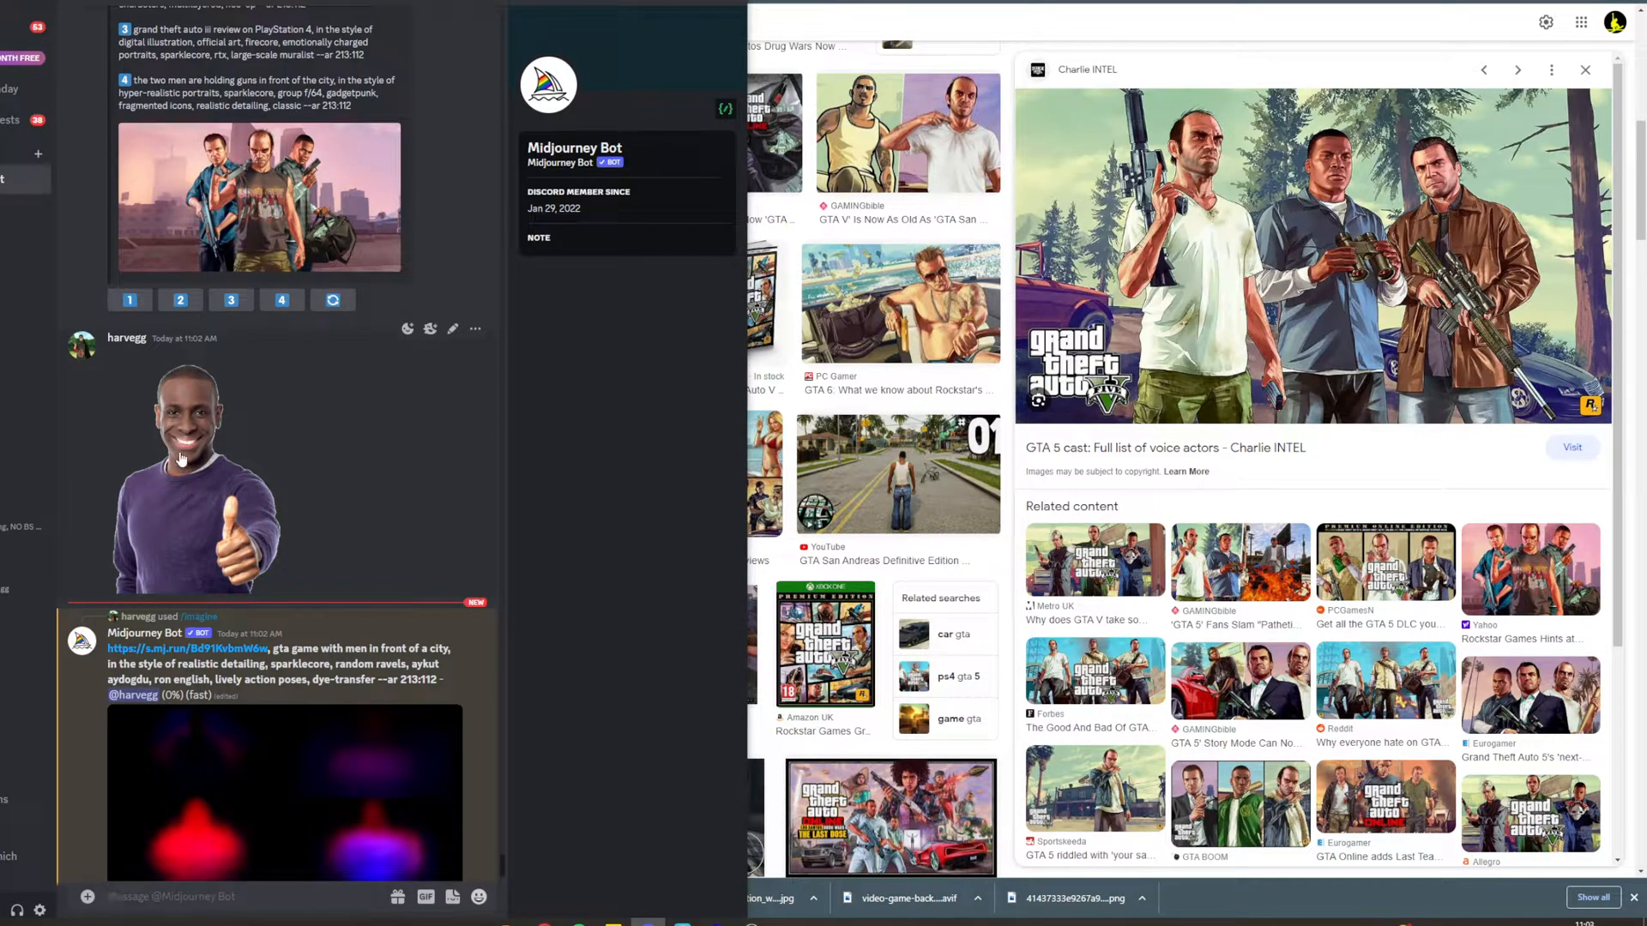
Step: Review the finished grid of four GTA-style thumbs-up man illustrations
{"action": "scroll", "scroll_direction": "down", "scroll_amount": 3}
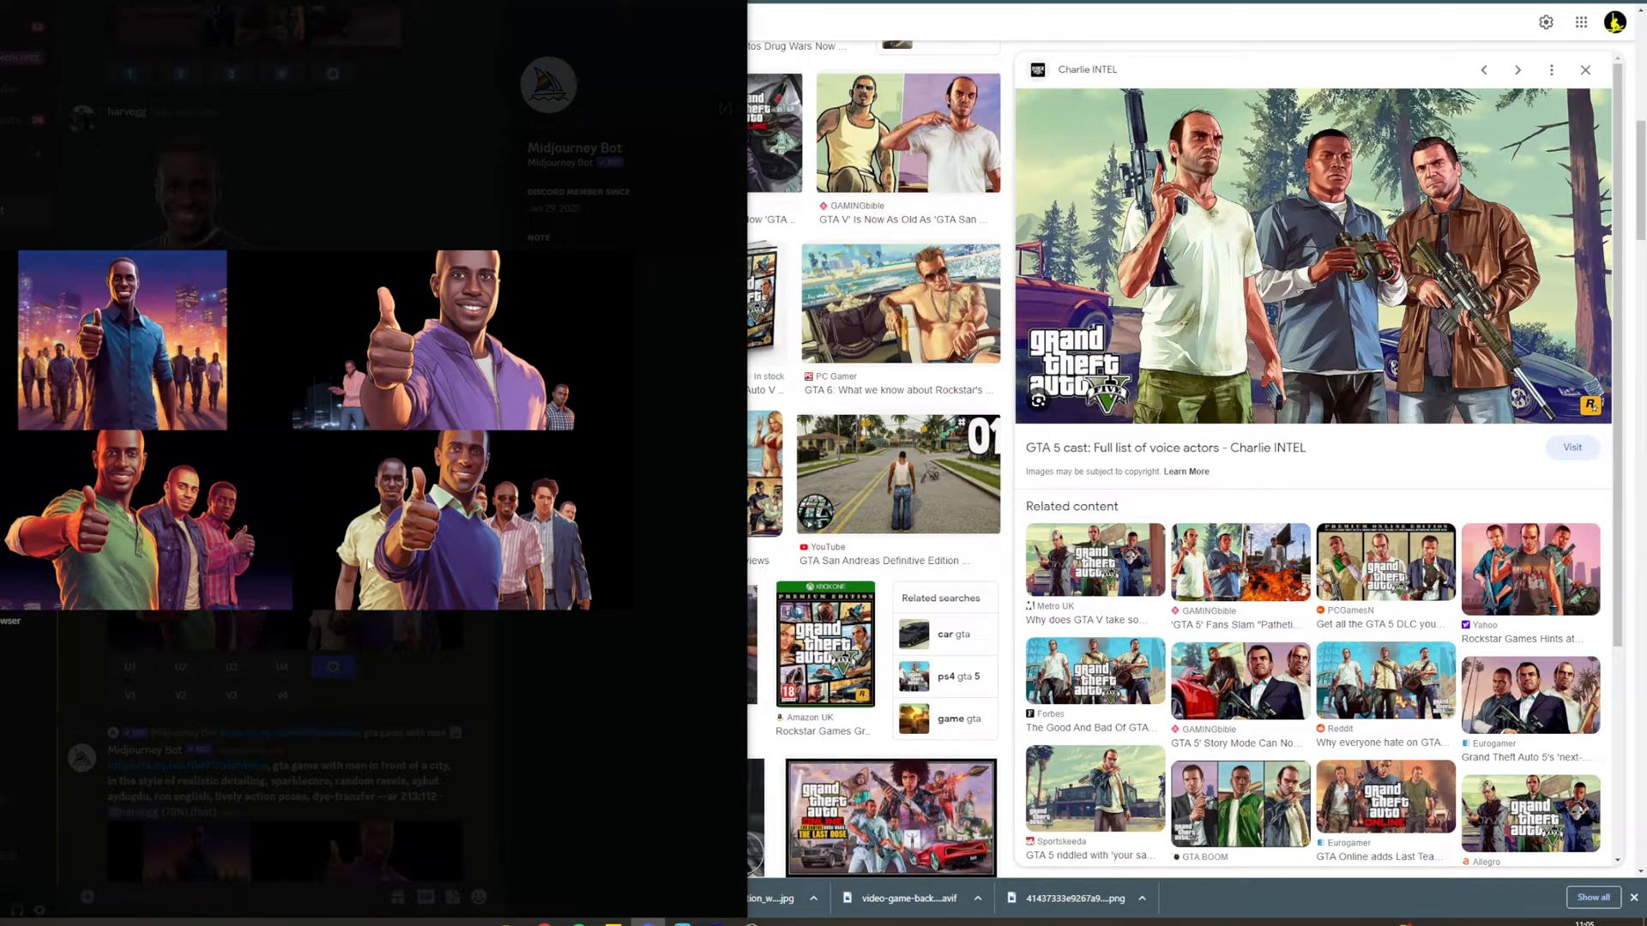
{"action": "mouse_move", "coordinate": [147, 307]}
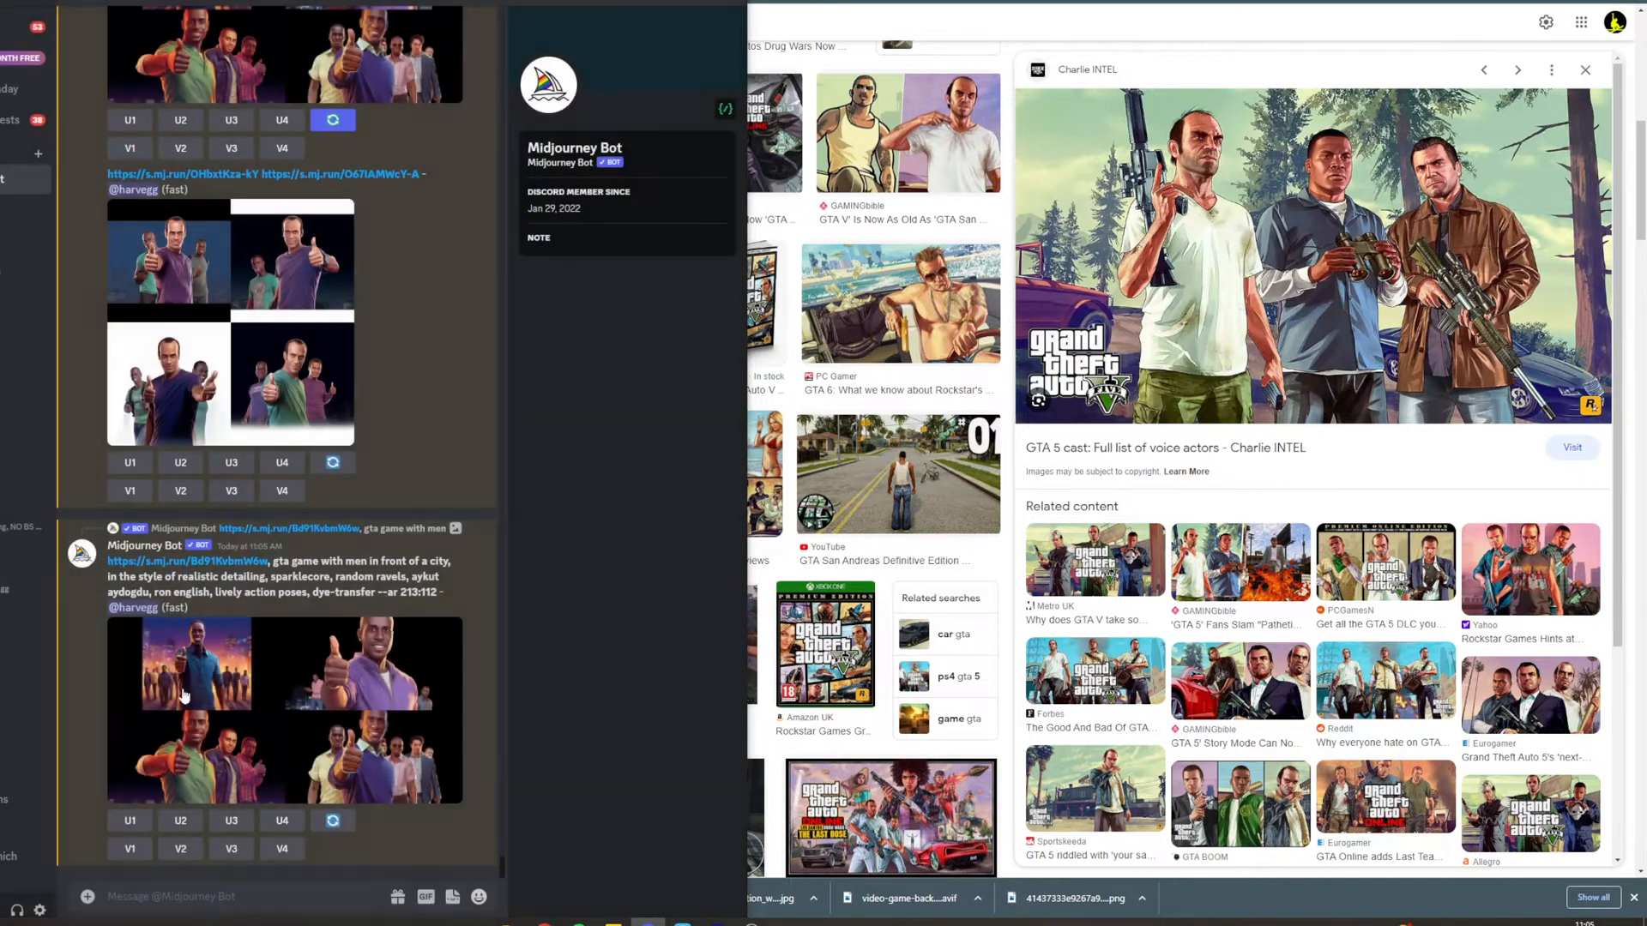
Step: Start a /blend with GTA-V-Characters.png as image1 and move to the image2 slot
{"action": "type", "text": "/blend"}
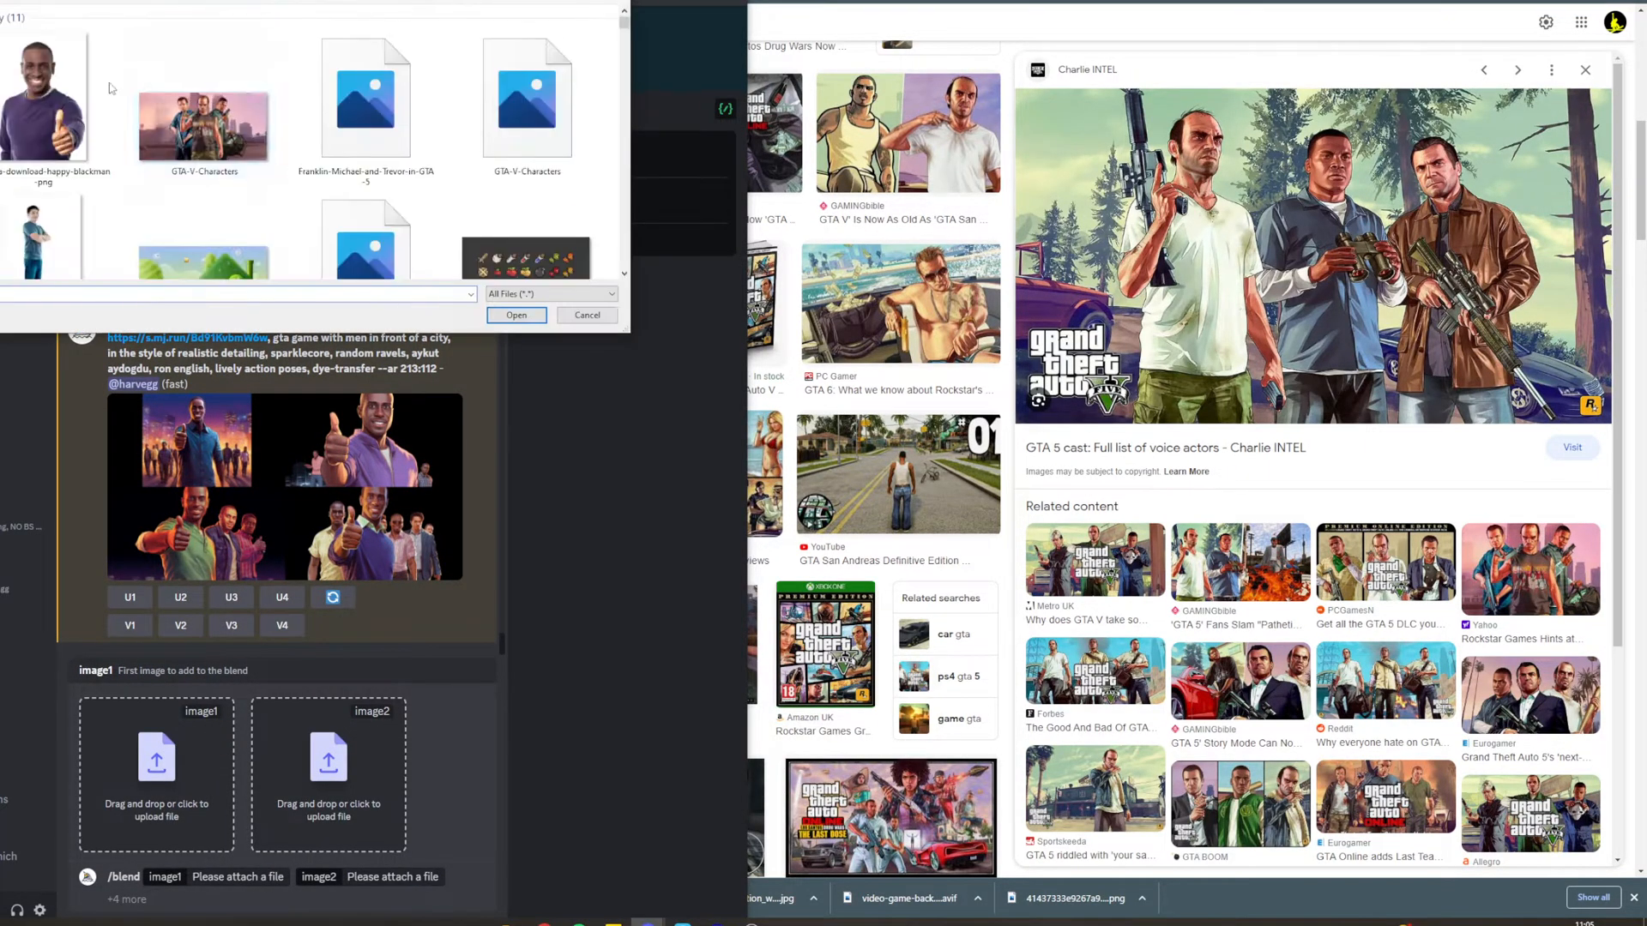
{"action": "left_click", "coordinate": [517, 315]}
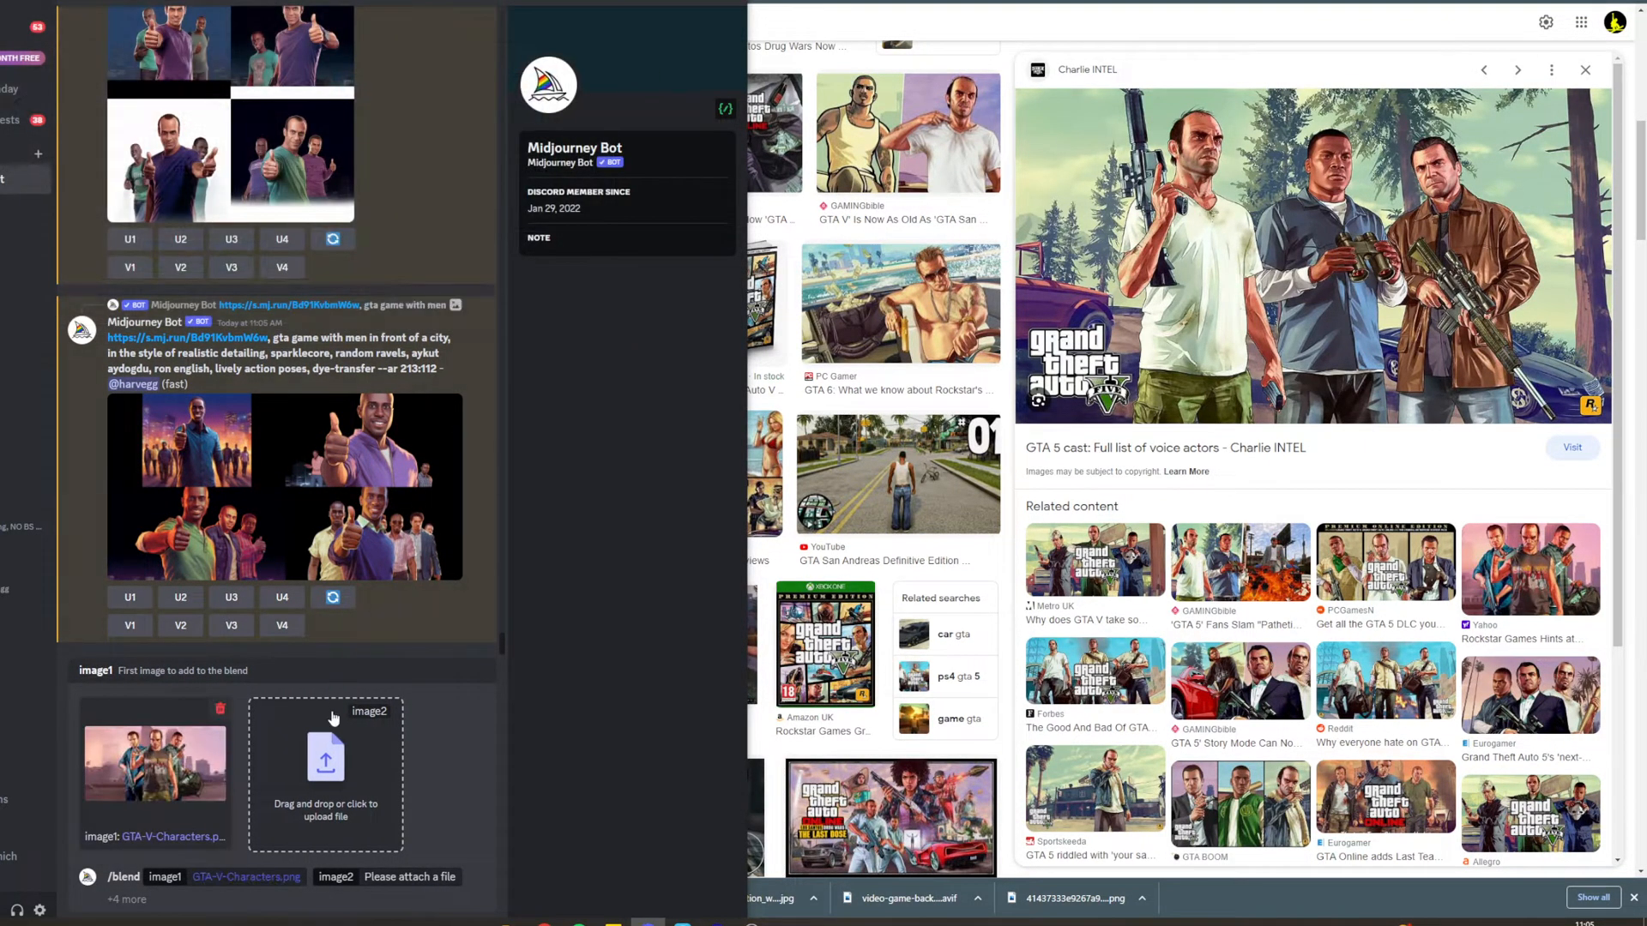
{"action": "left_click", "coordinate": [324, 772]}
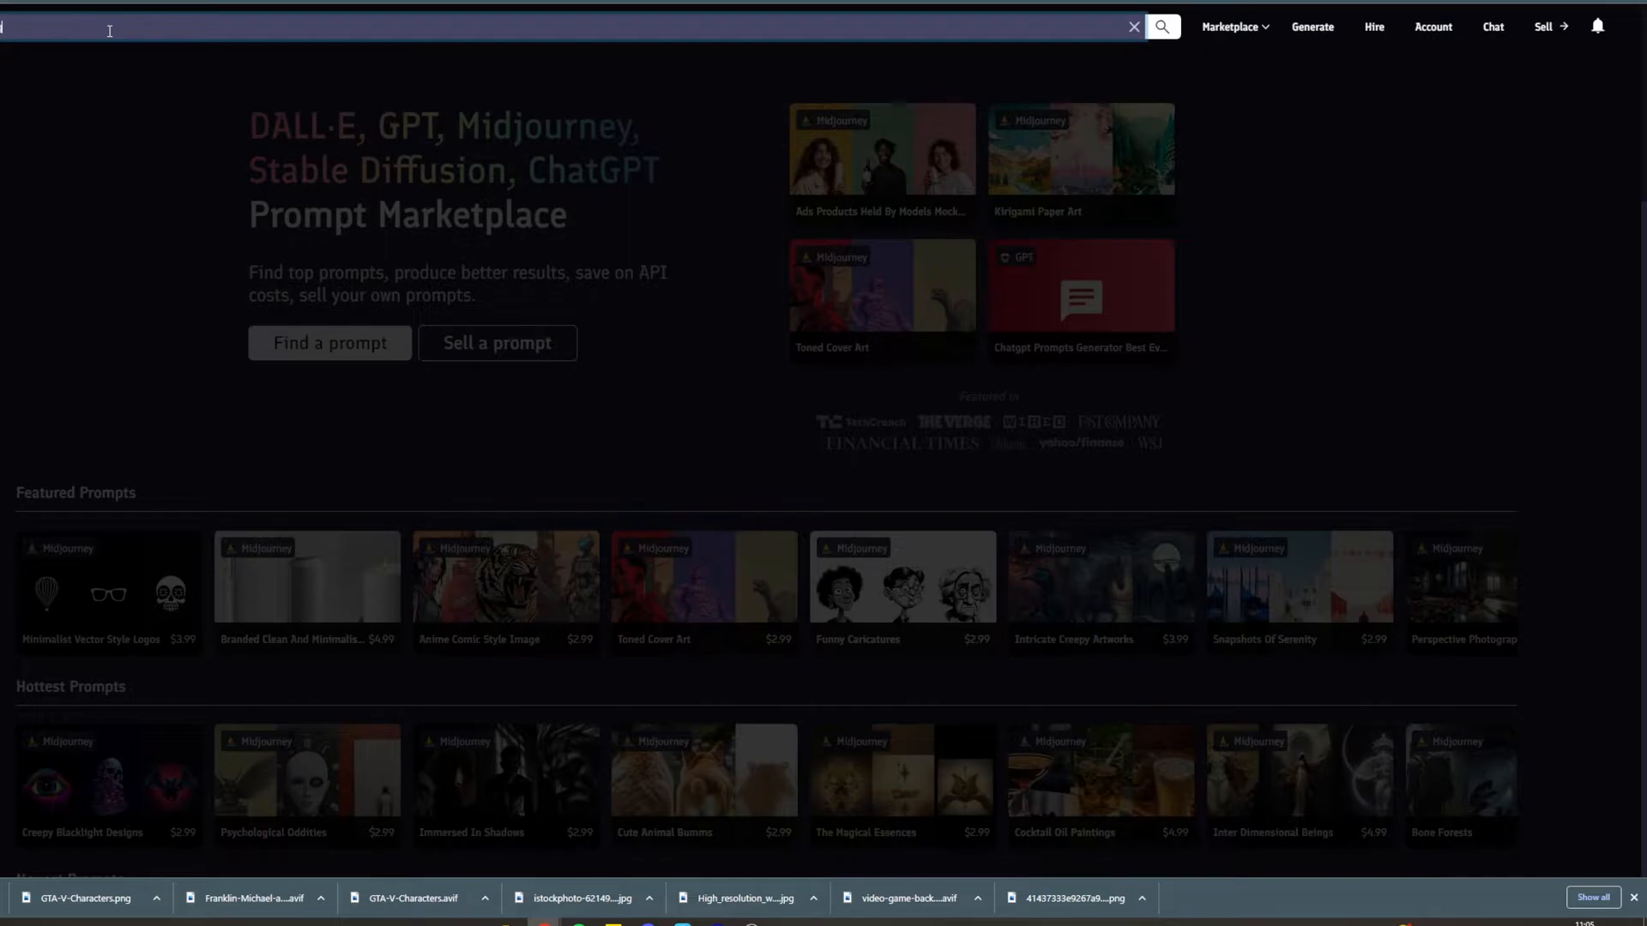
Step: Search PromptBase for 'gta' to reach the Gta 5 Portrait Illustrations listing
{"action": "type", "text": "gta"}
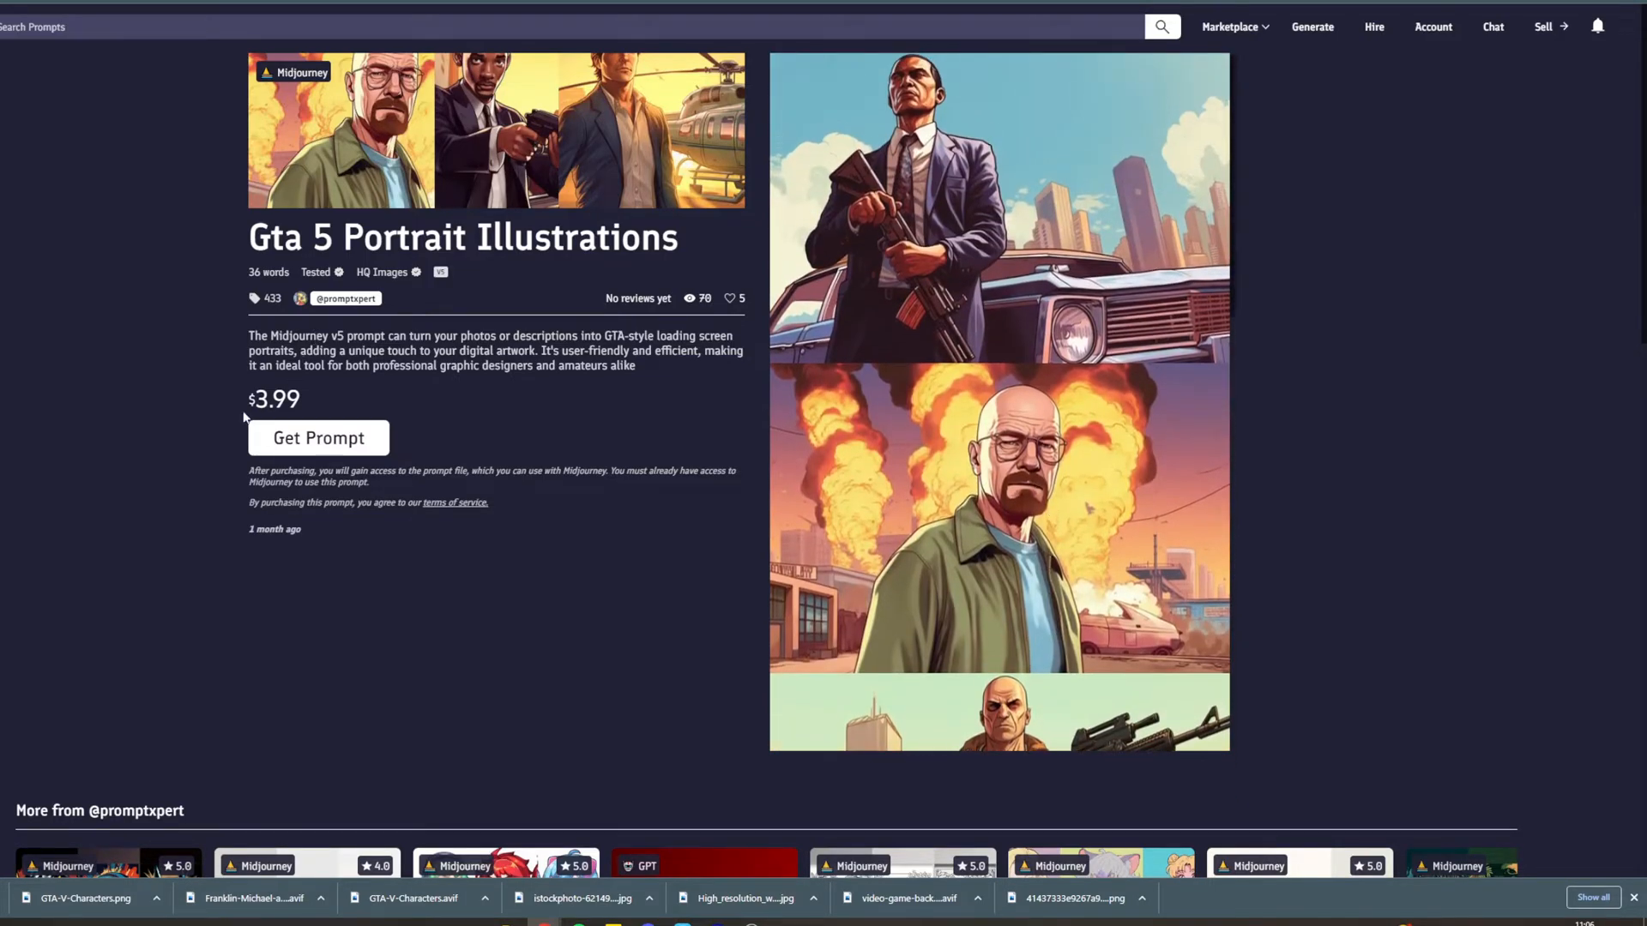
{"action": "double_click", "coordinate": [272, 399]}
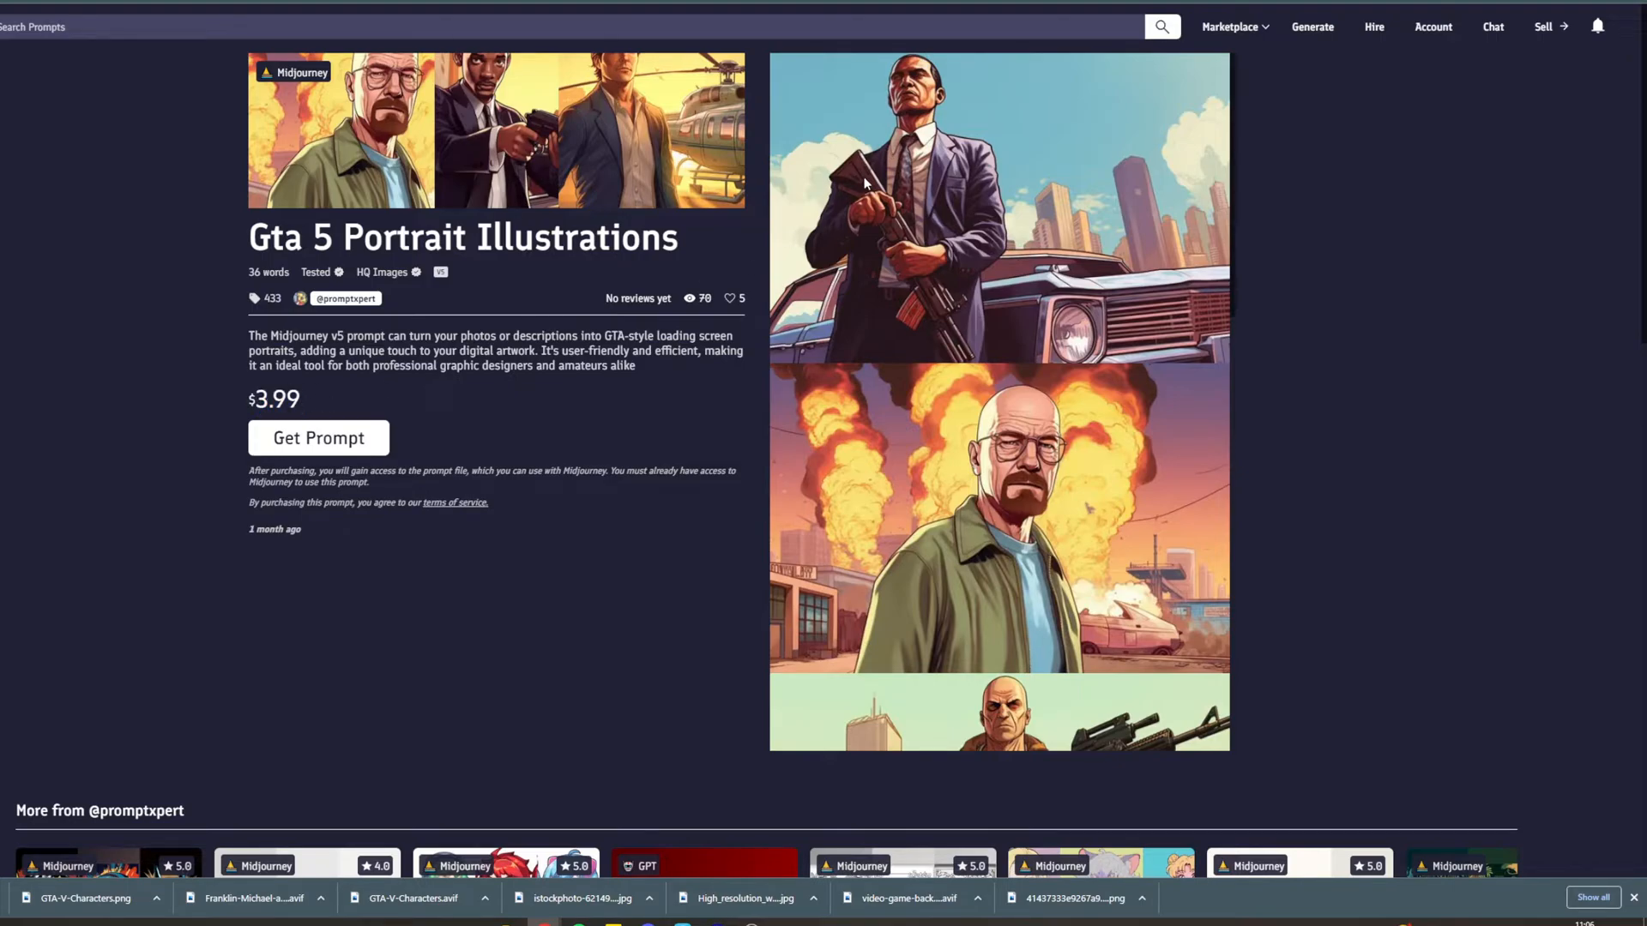
{"action": "mouse_move", "coordinate": [1005, 82]}
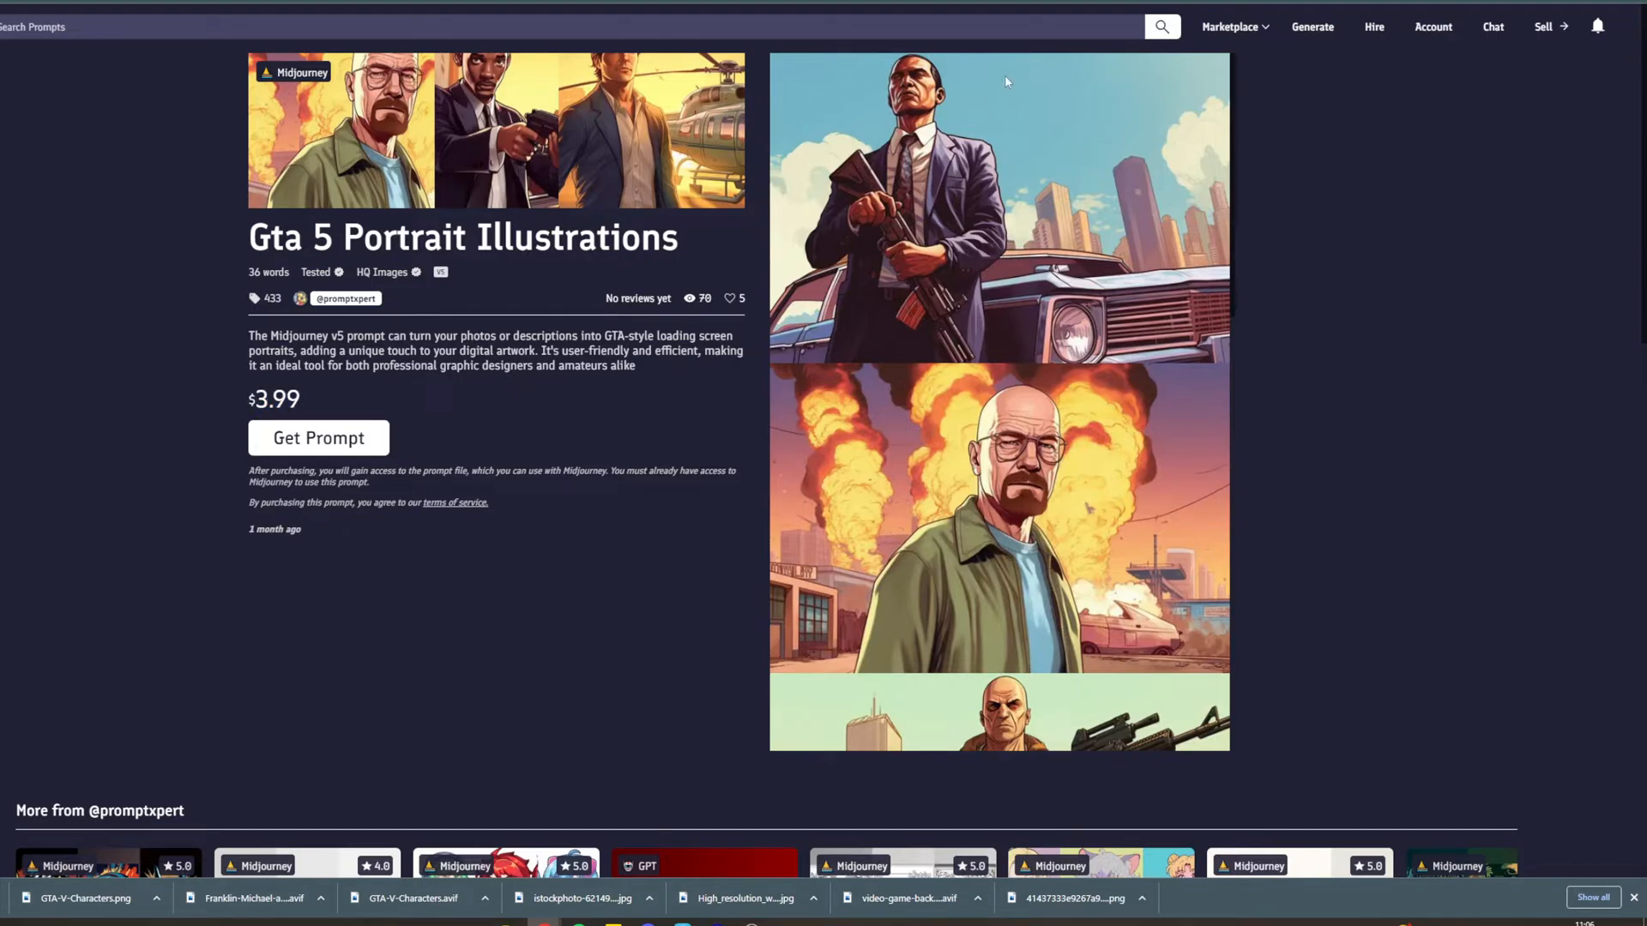
{"action": "mouse_move", "coordinate": [950, 264]}
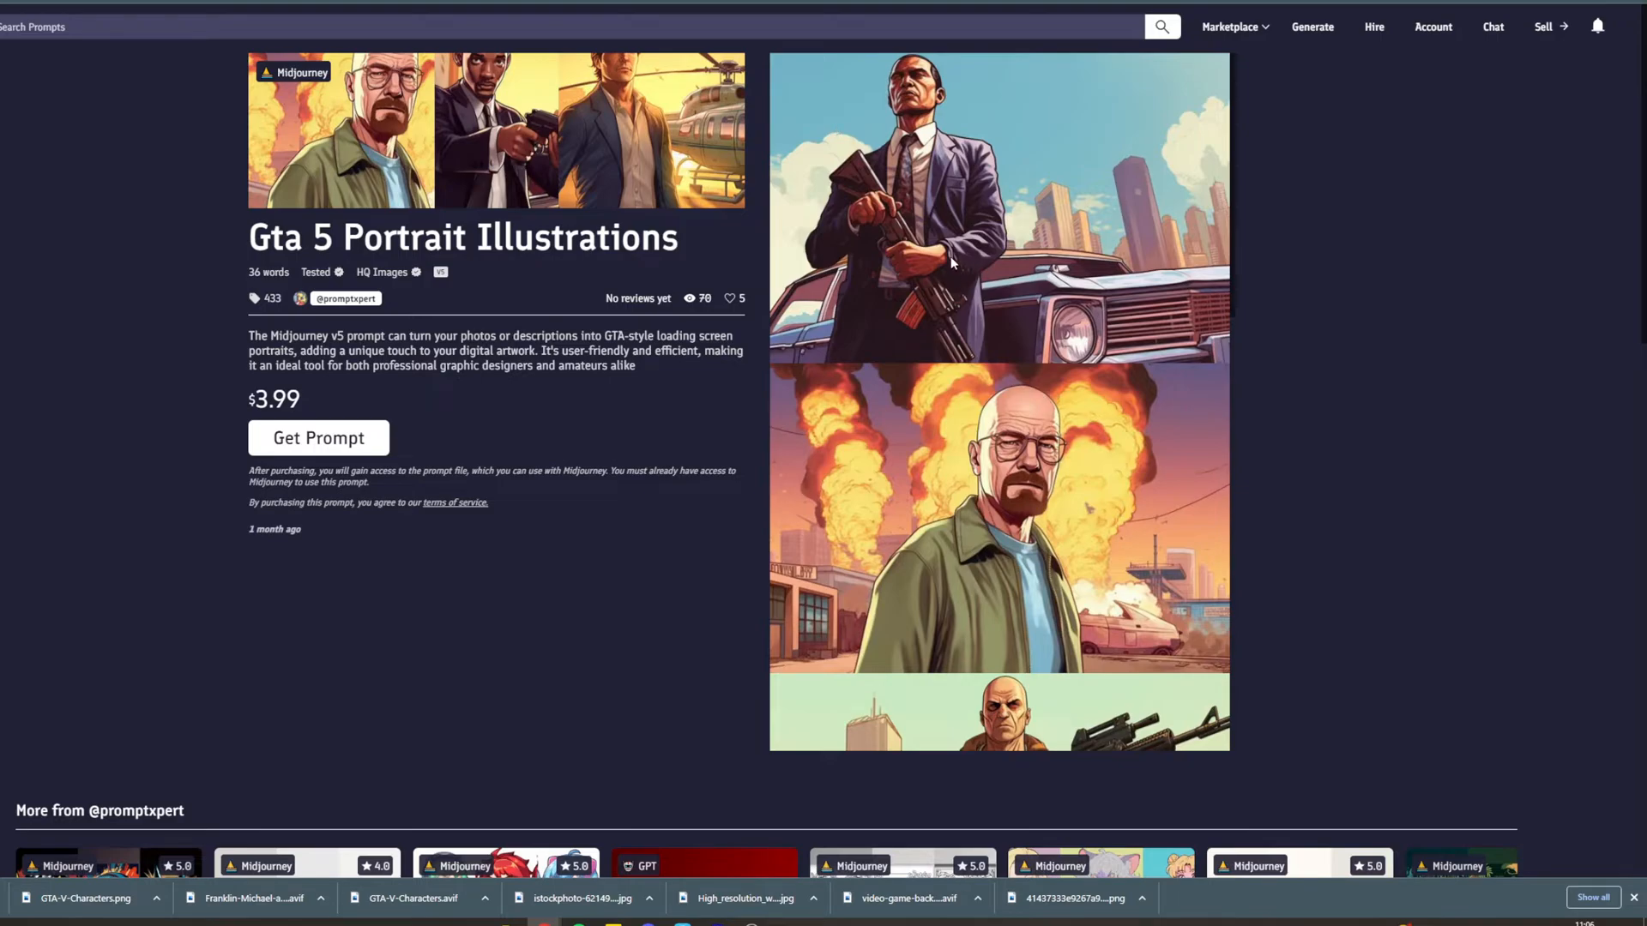
{"action": "mouse_move", "coordinate": [890, 232]}
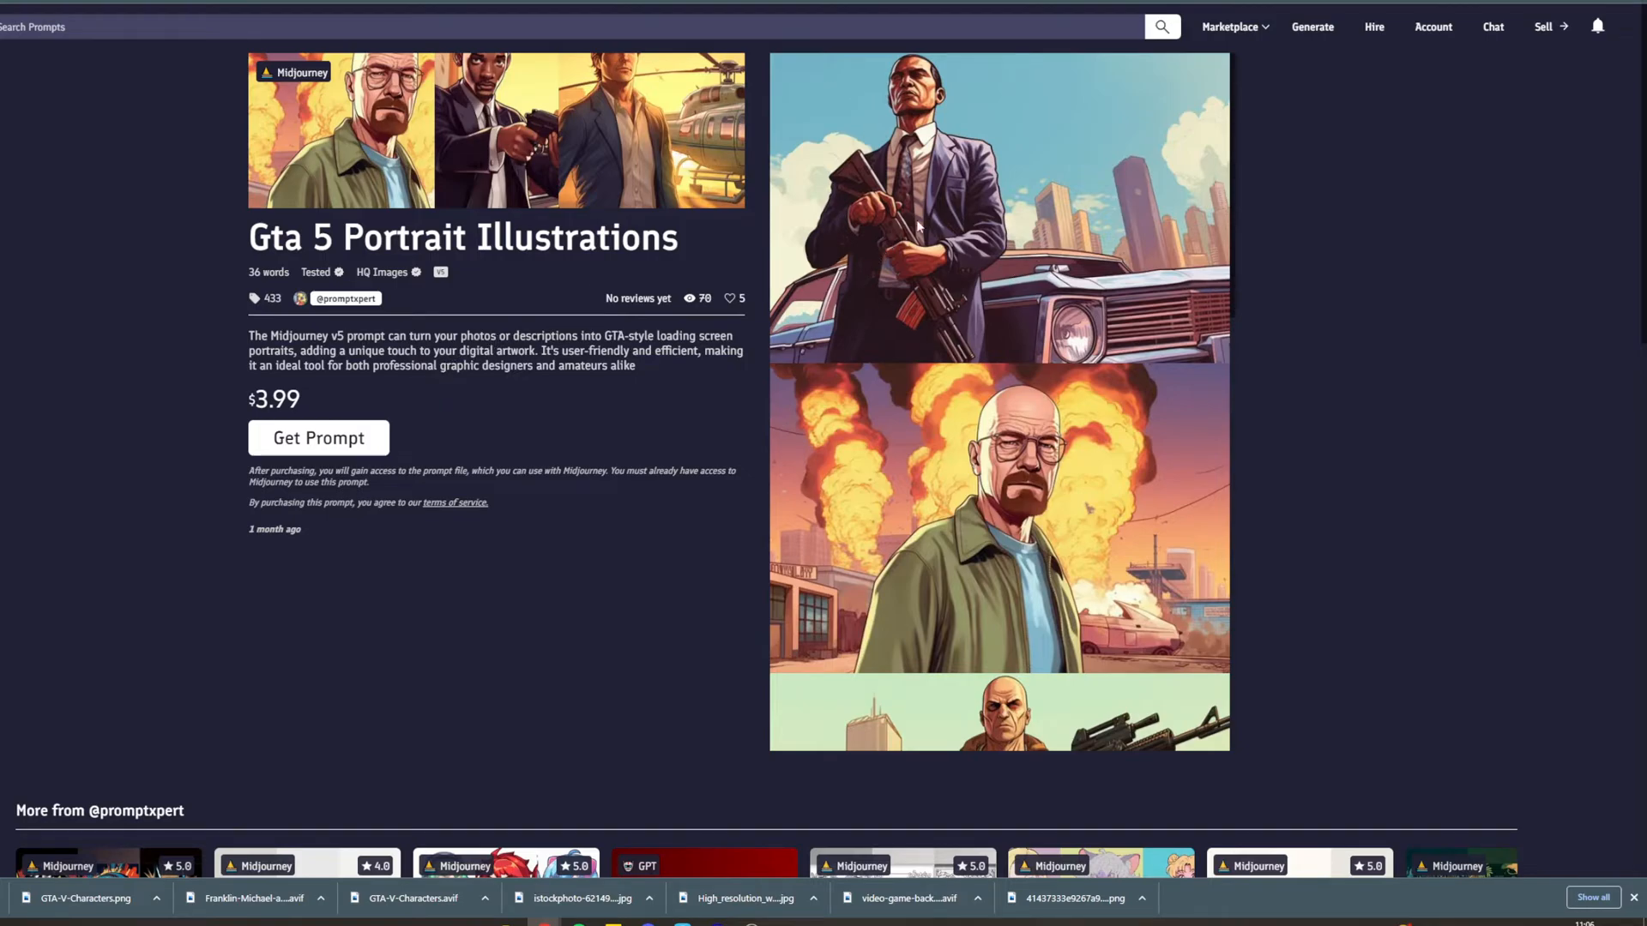
{"action": "scroll", "scroll_direction": "down", "scroll_amount": 3}
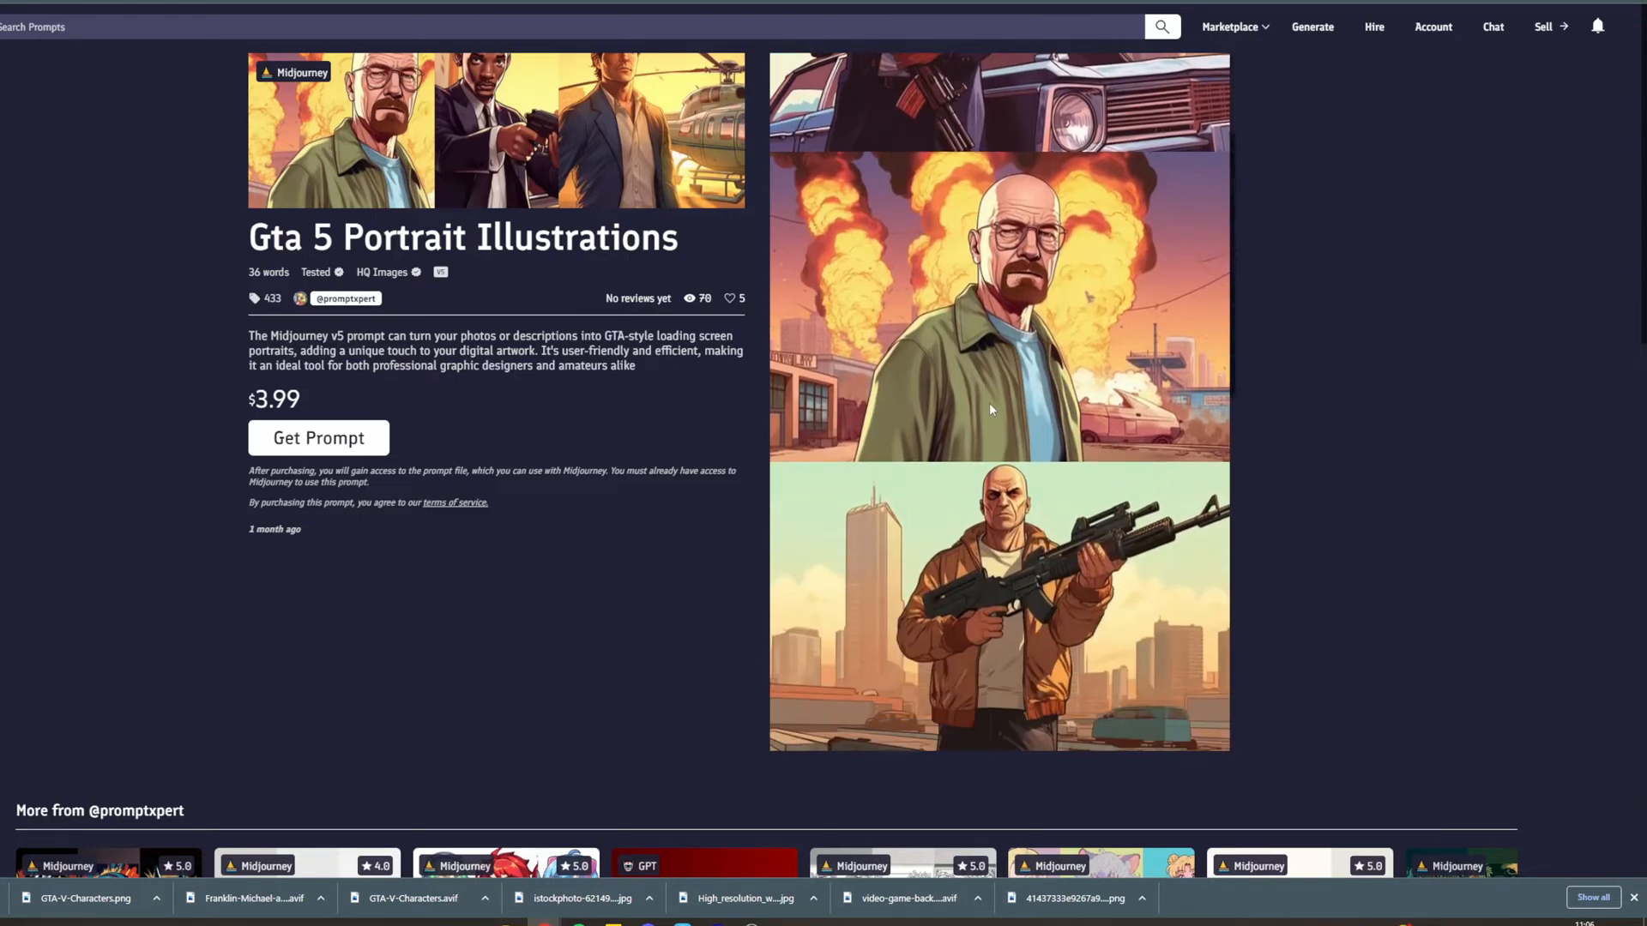
{"action": "scroll", "scroll_direction": "down", "scroll_amount": 3}
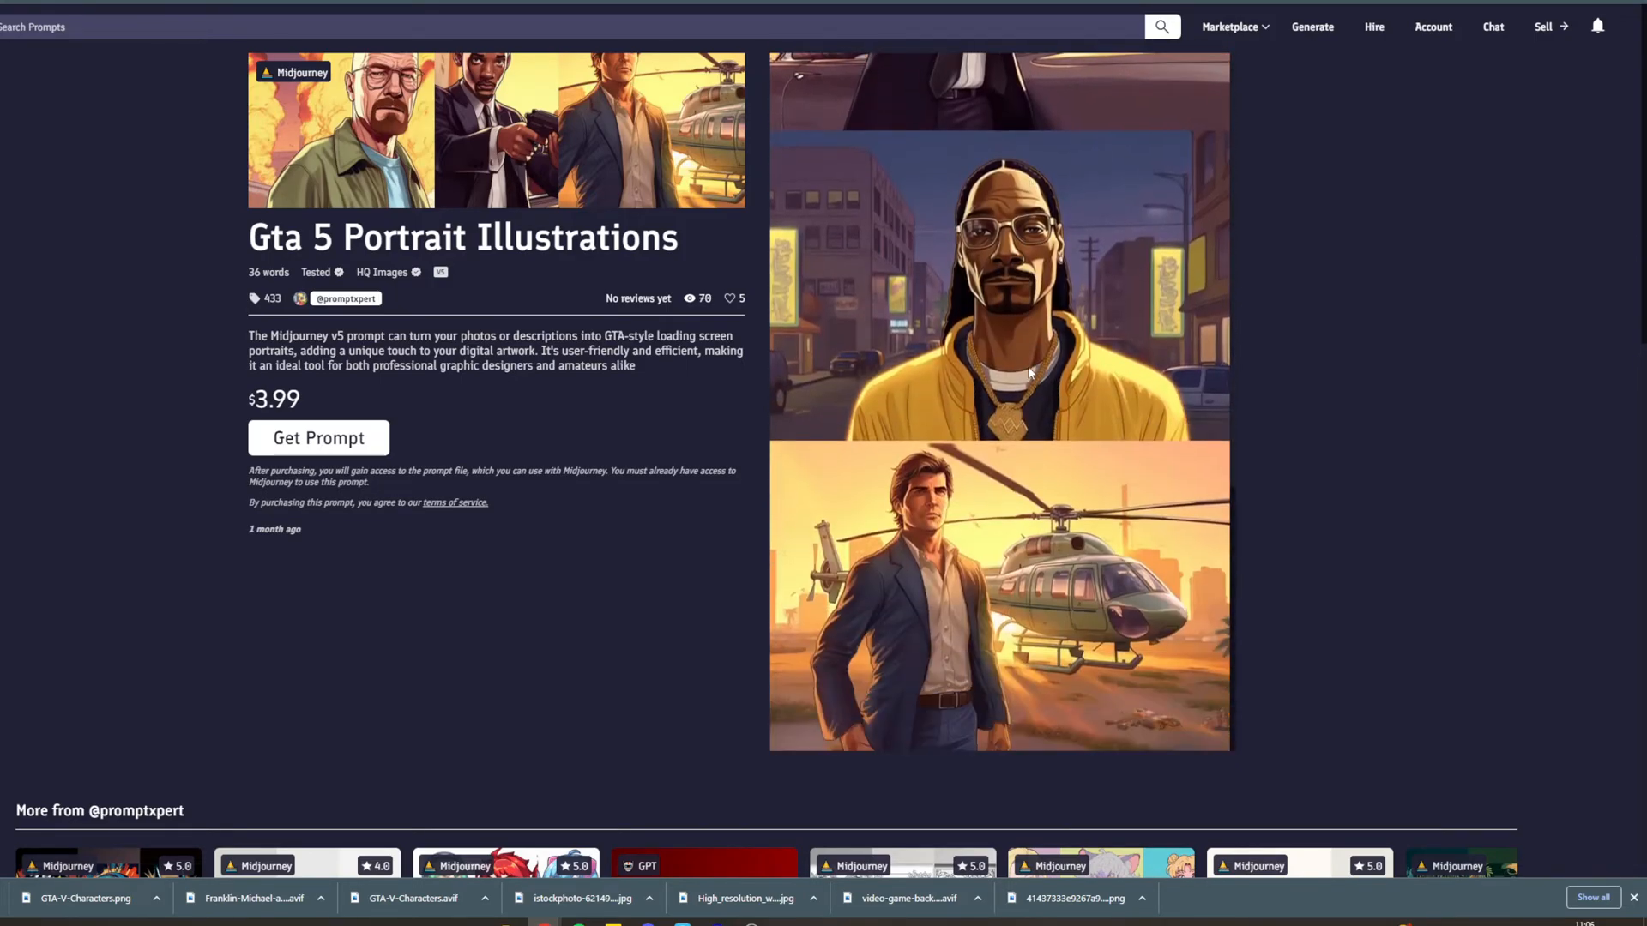
{"action": "mouse_move", "coordinate": [1103, 378]}
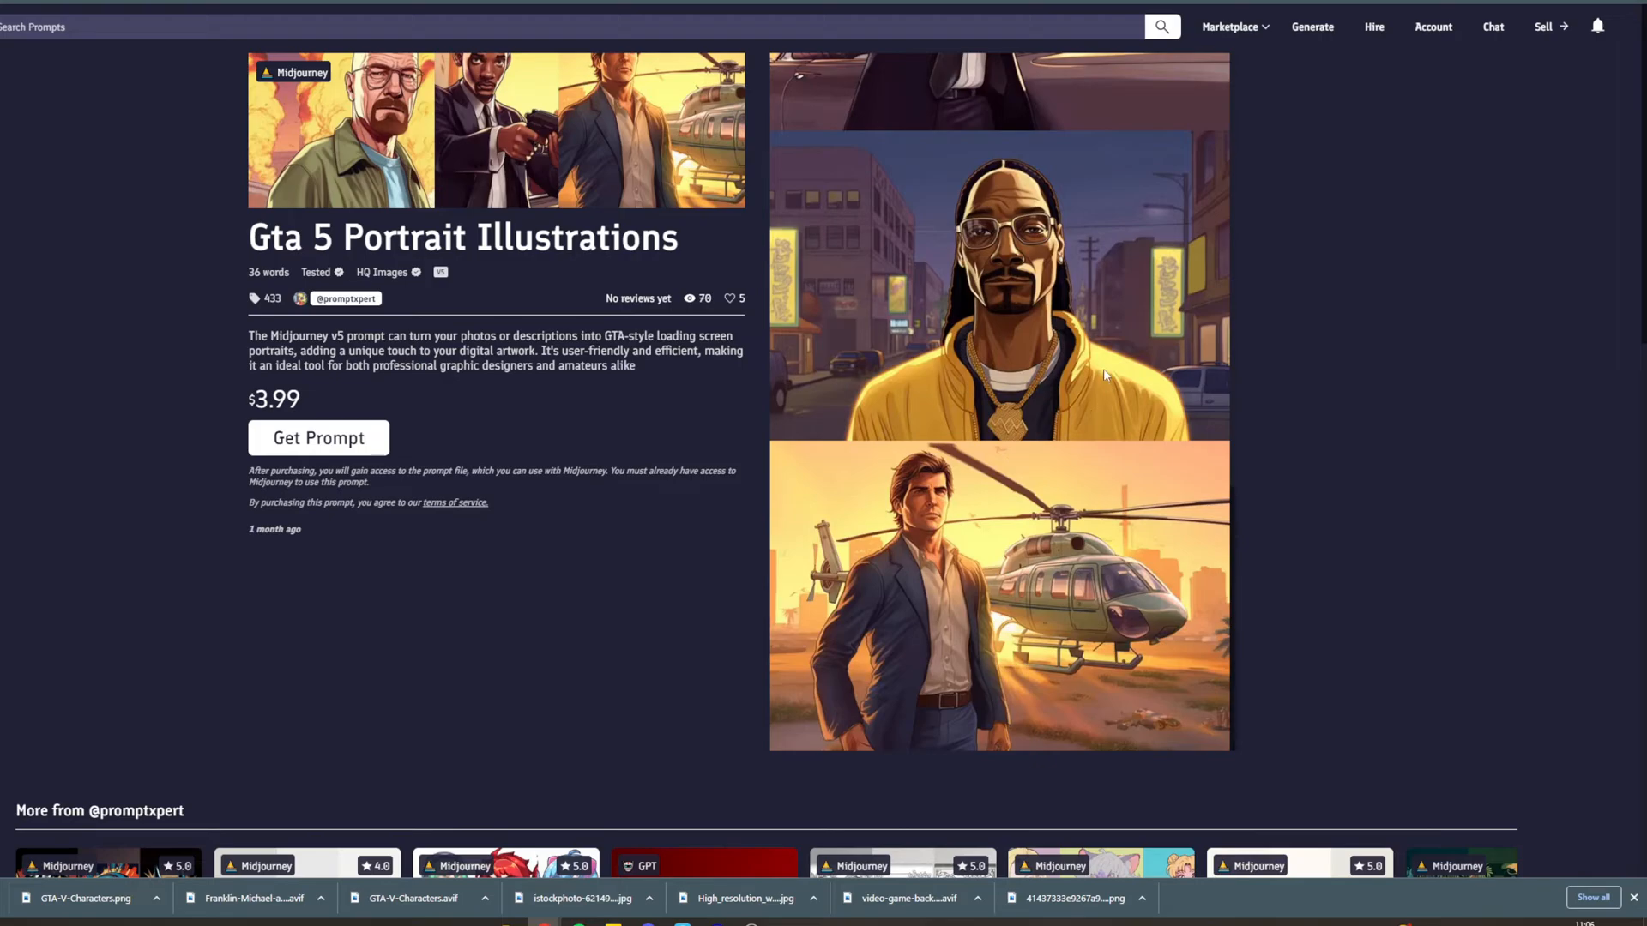